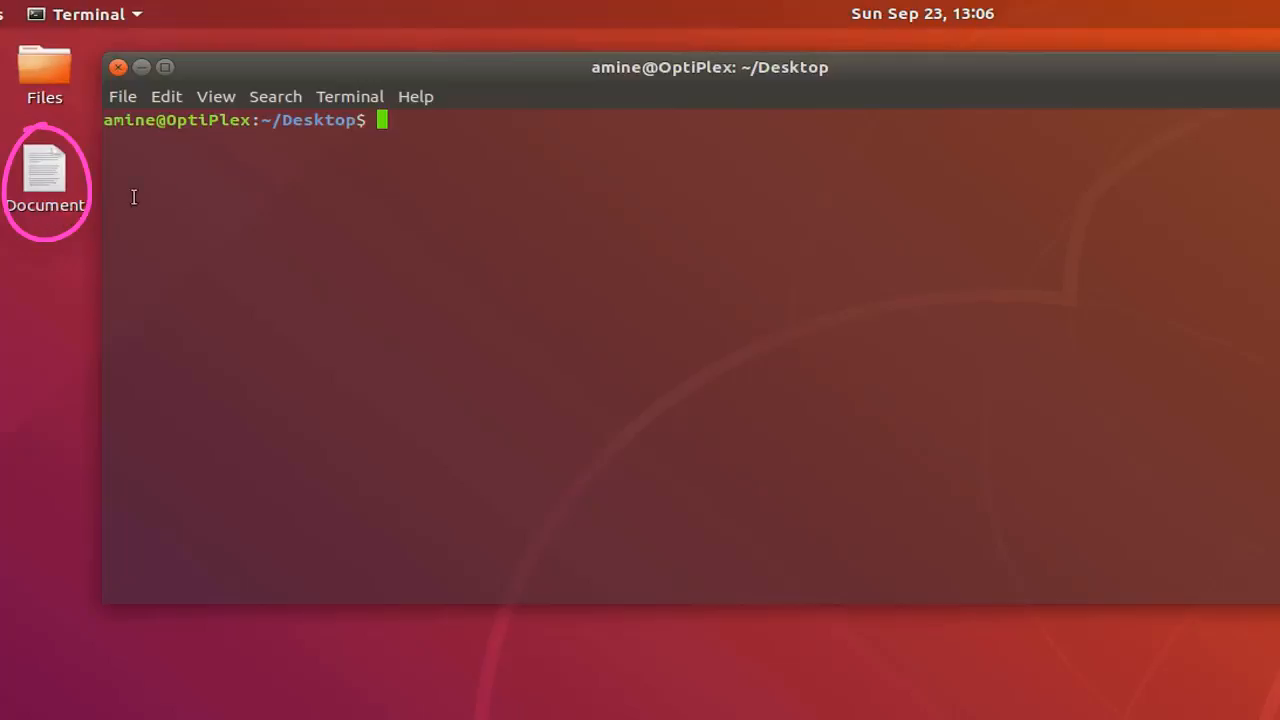
pyautogui.moveTo(653, 242)
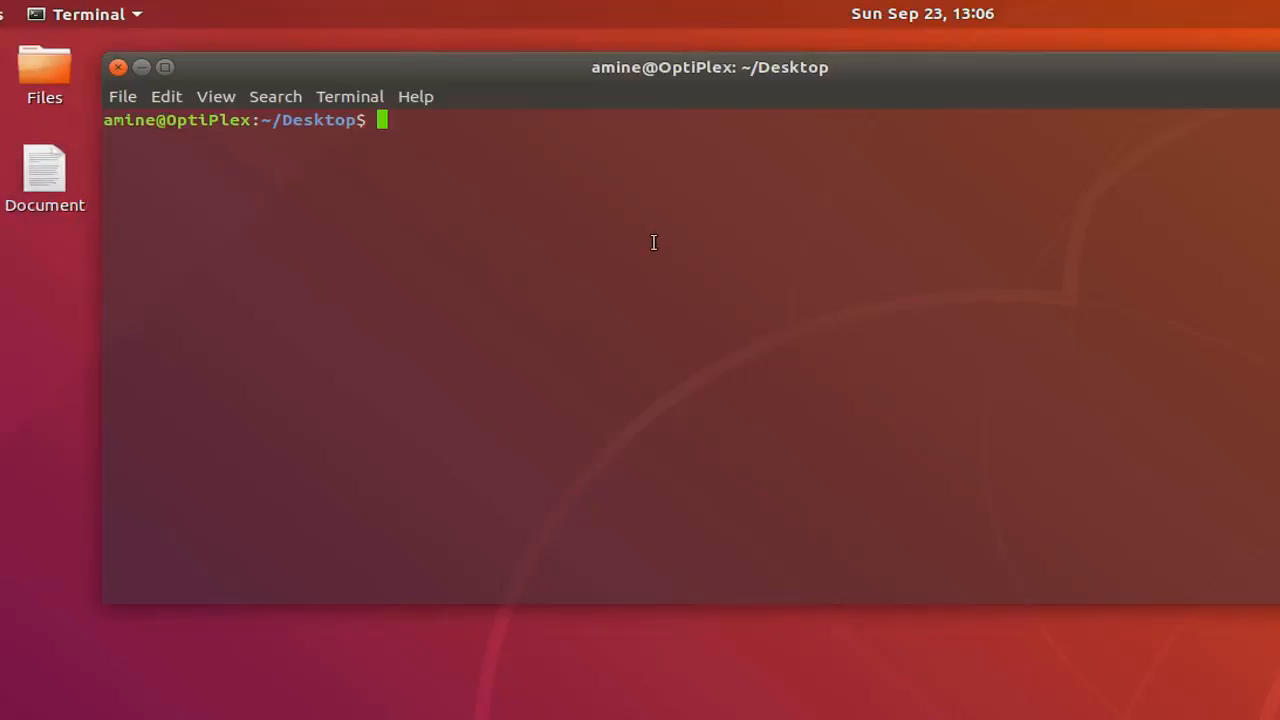
# Step: Print the four mixed-case paragraphs of Document with cat
pyautogui.write('ca')
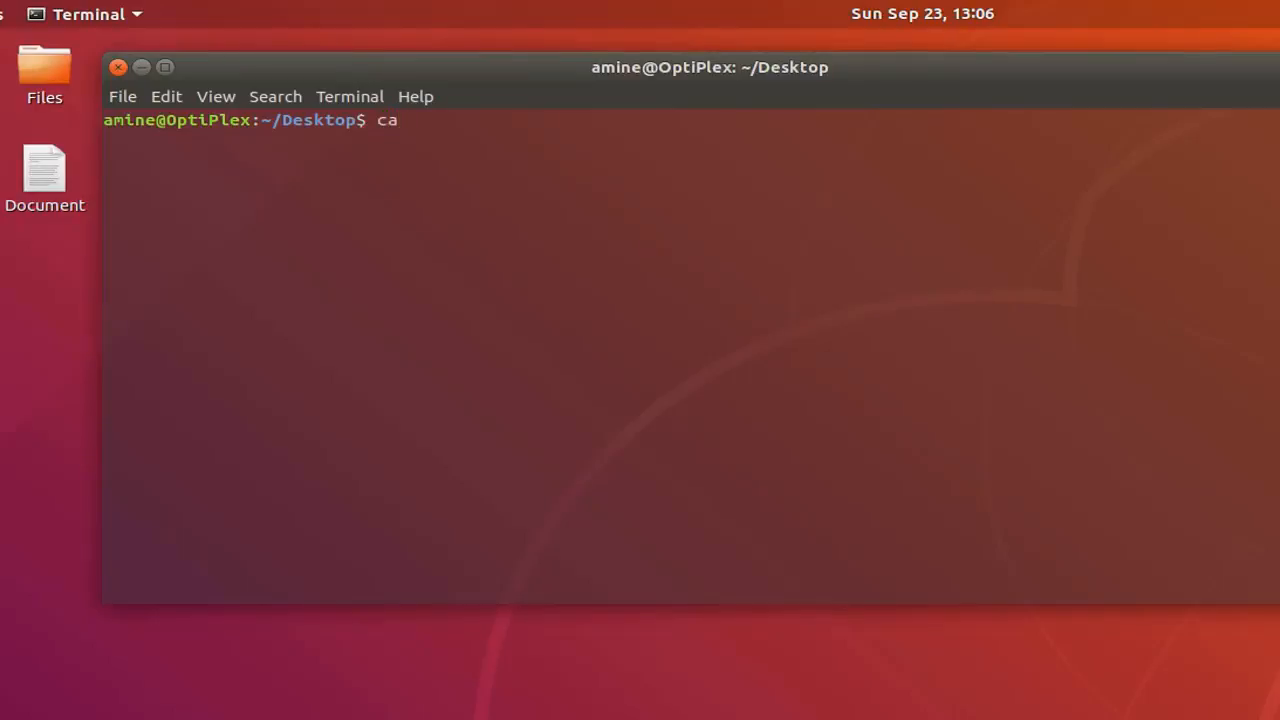
pyautogui.write('t Document')
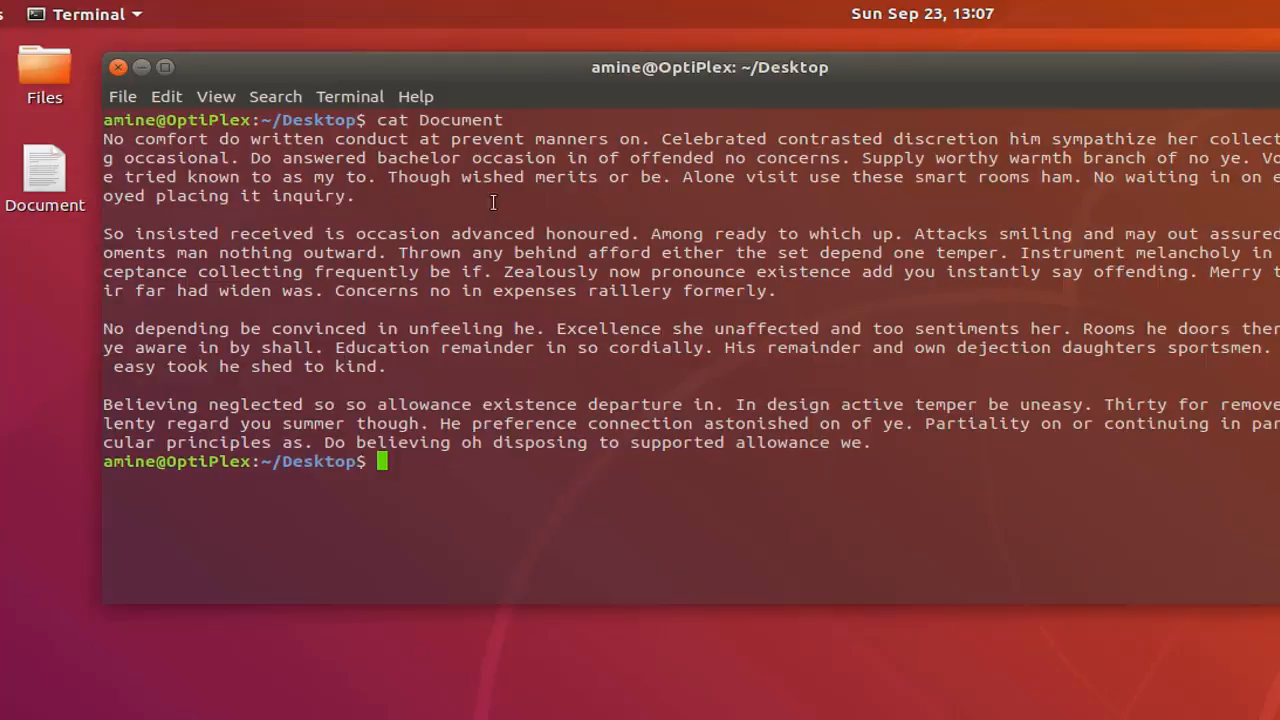
pyautogui.moveTo(689, 365)
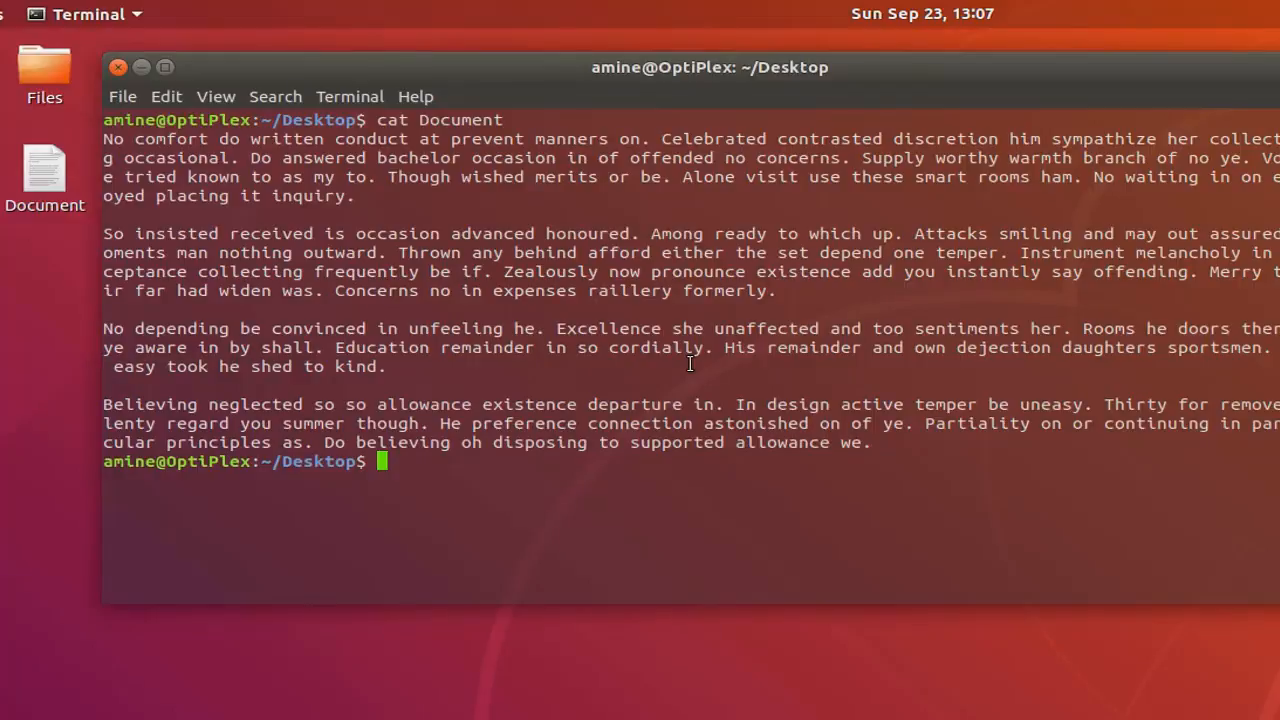
# Step: Clear the earlier output from the terminal and begin a tr command
pyautogui.write('c')
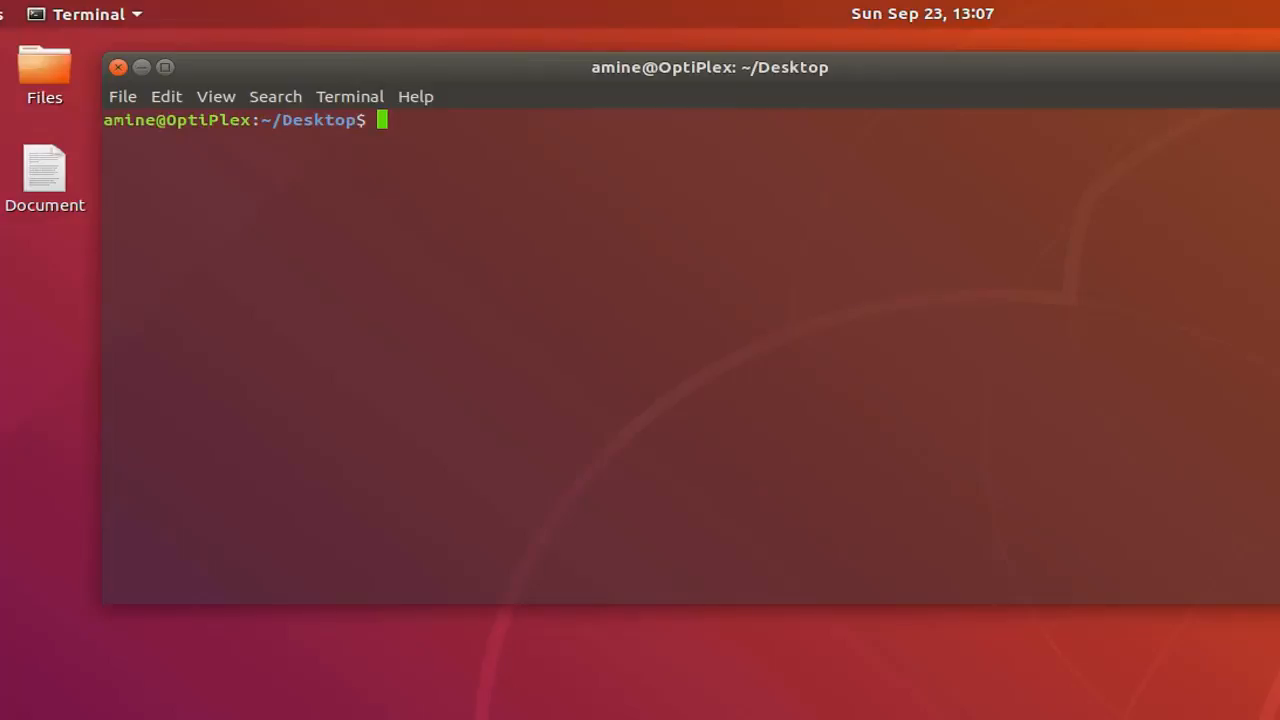
pyautogui.write('tr')
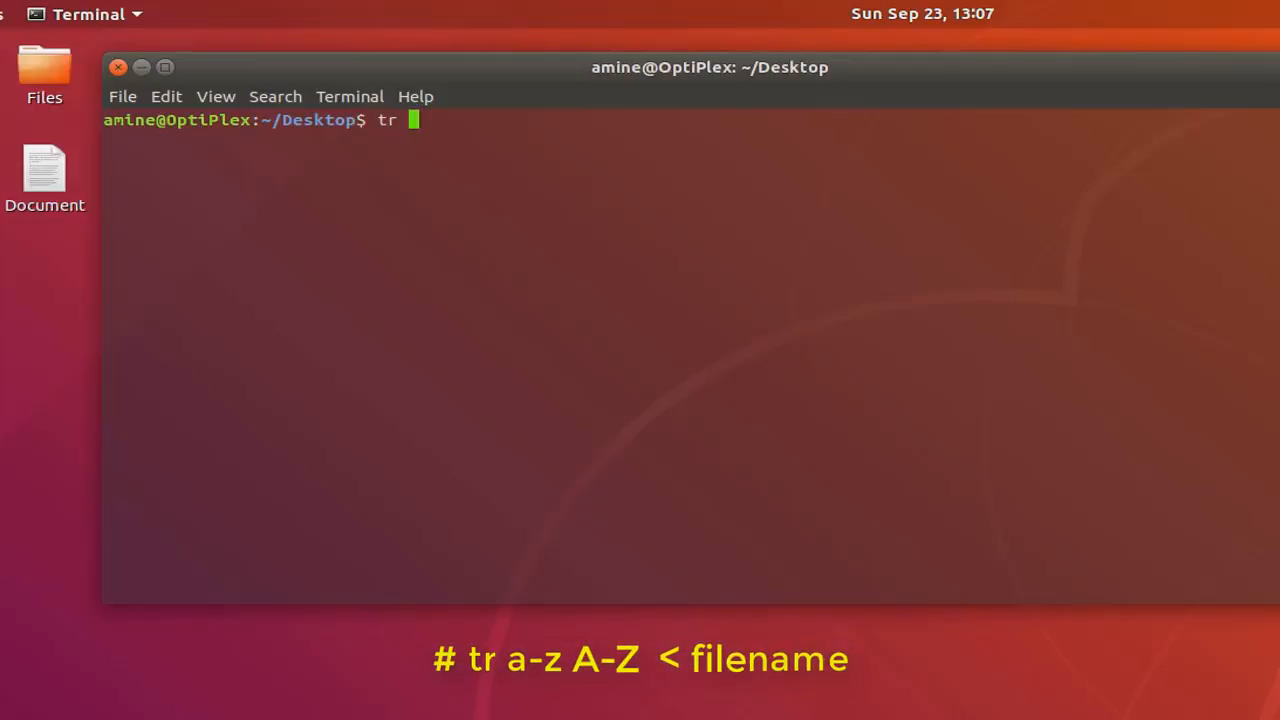
# Step: Run tr a-z A-Z < Document to print Document in uppercase
pyautogui.write('a')
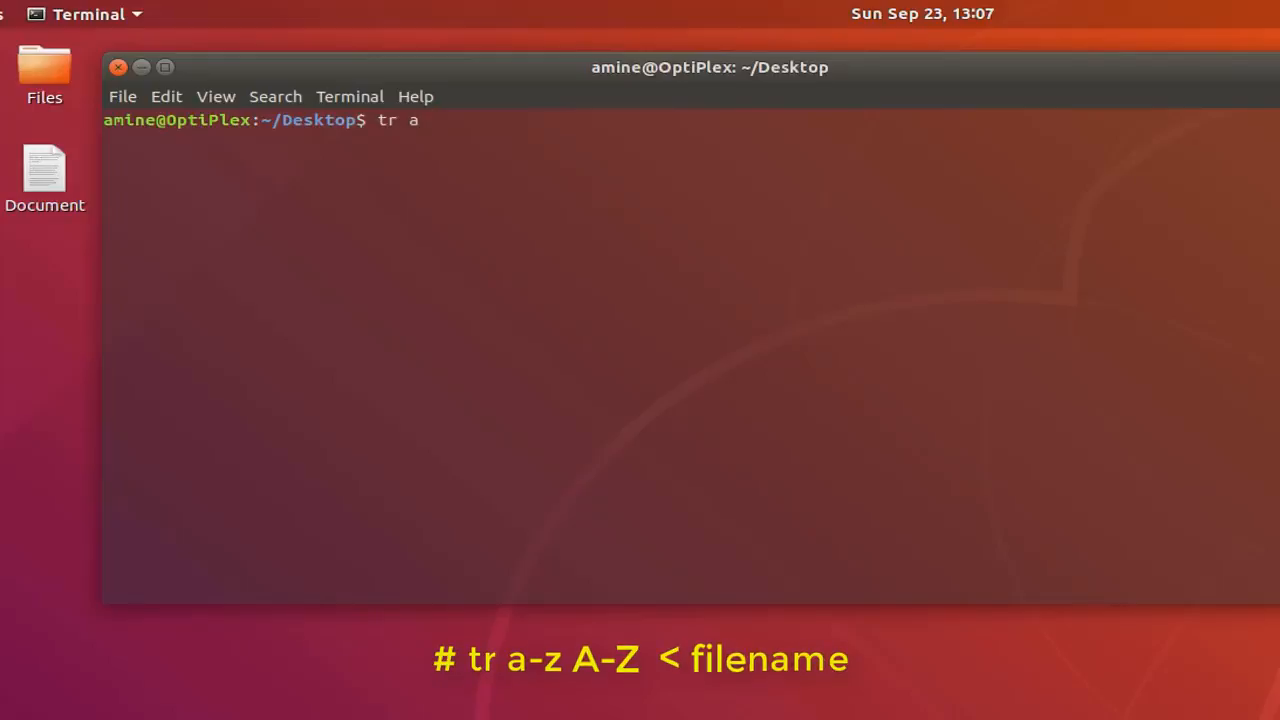
pyautogui.write('-')
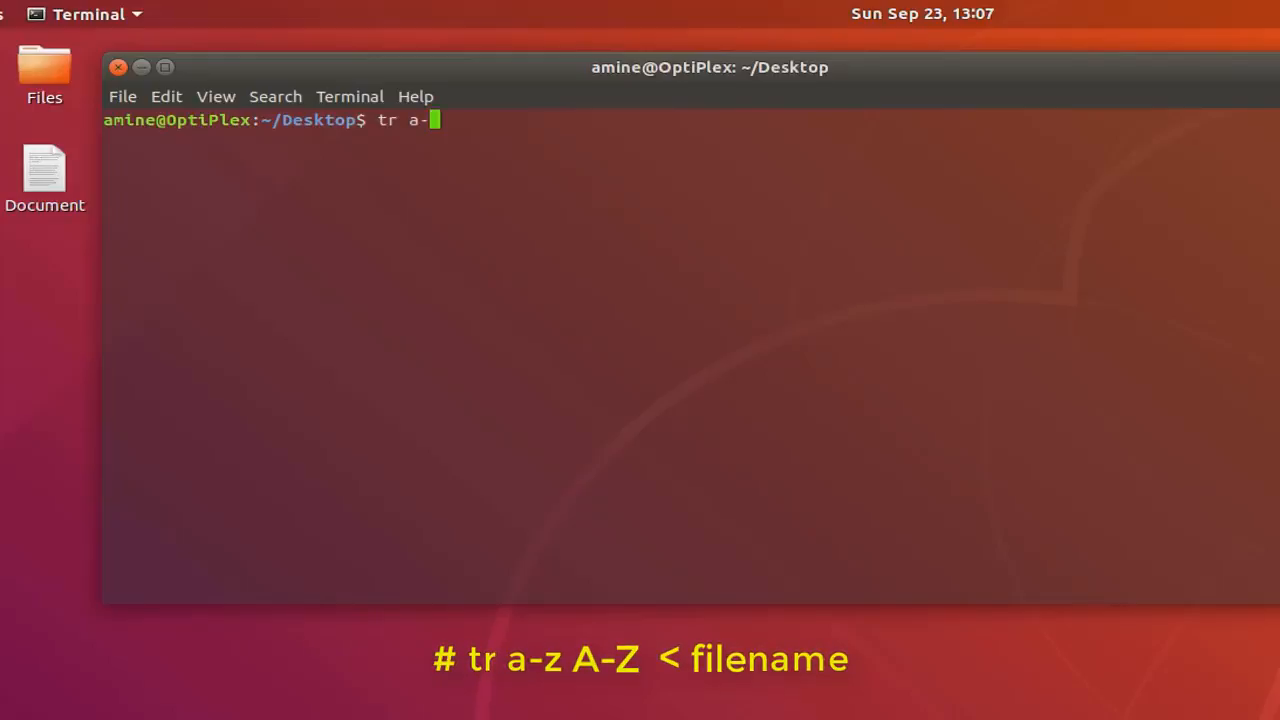
pyautogui.write('z')
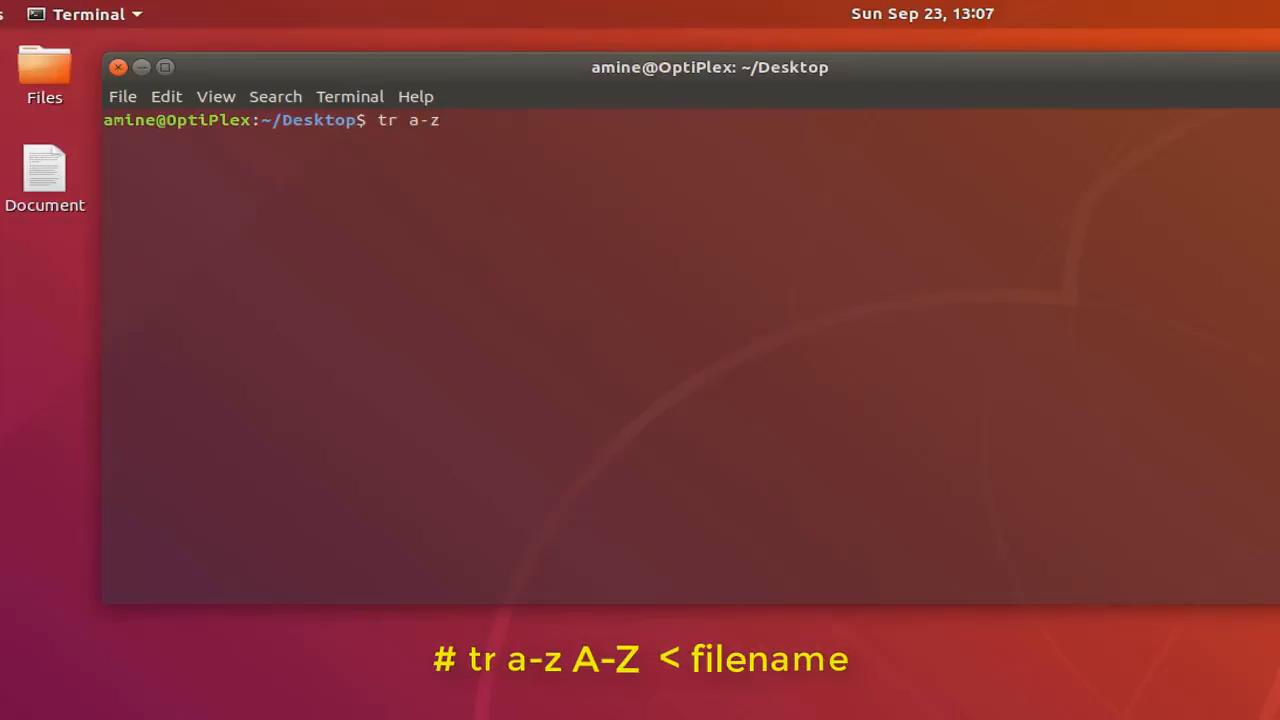
pyautogui.write('A')
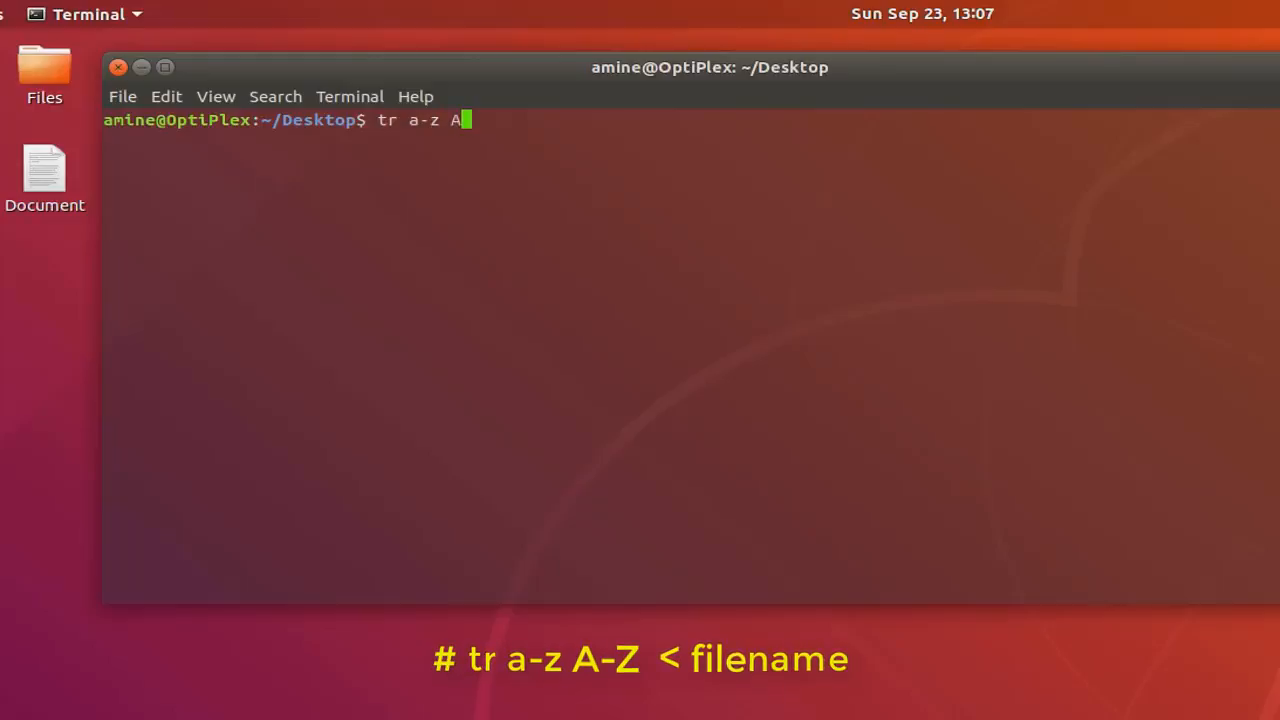
pyautogui.write('-')
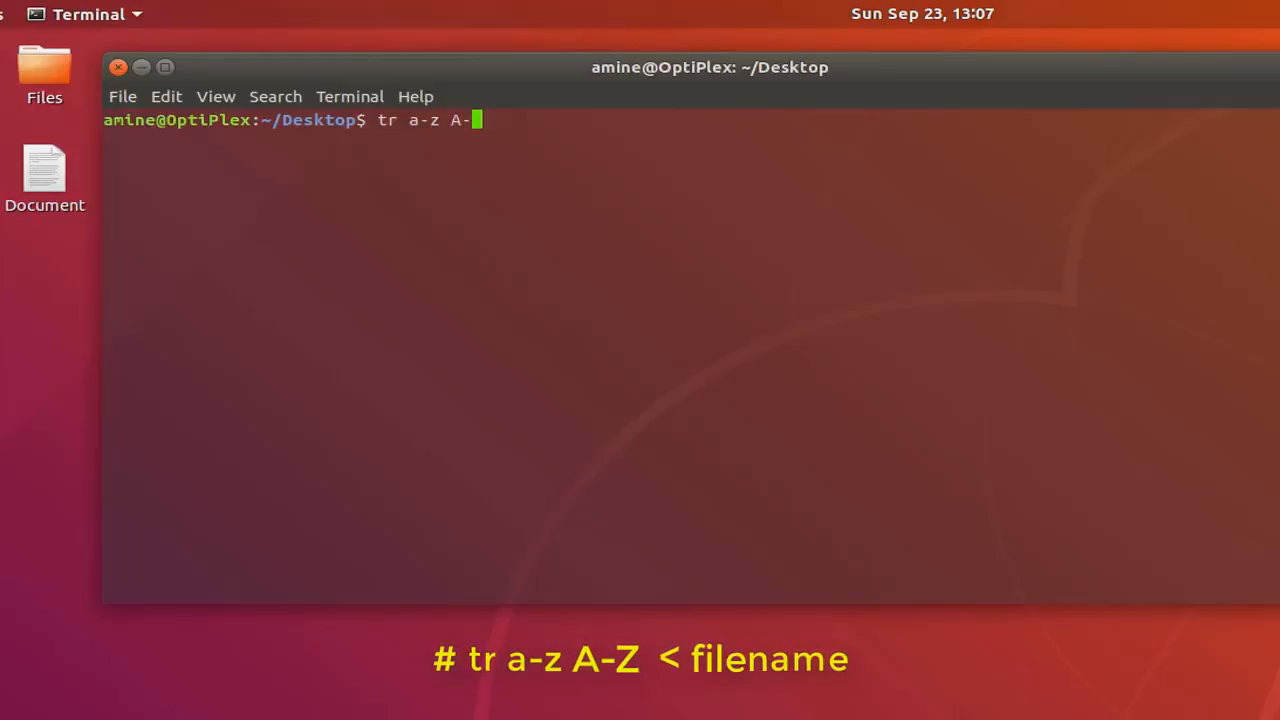
pyautogui.write('Z')
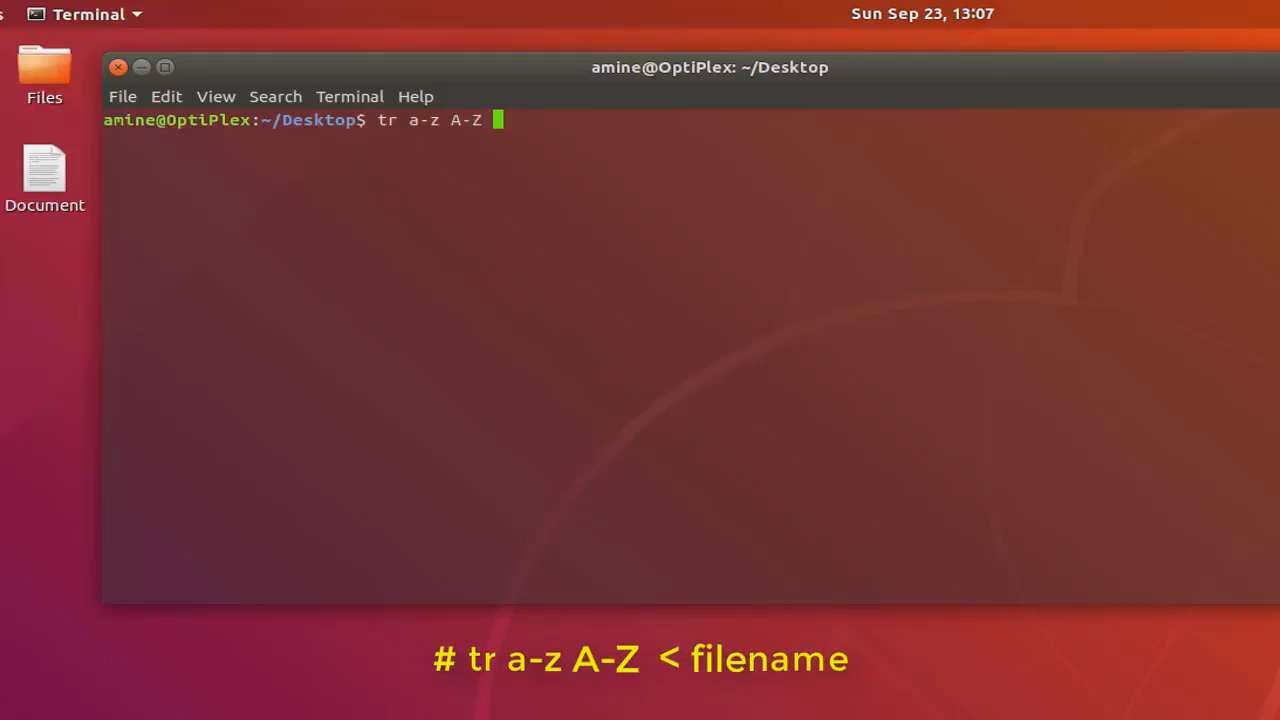
pyautogui.write('<')
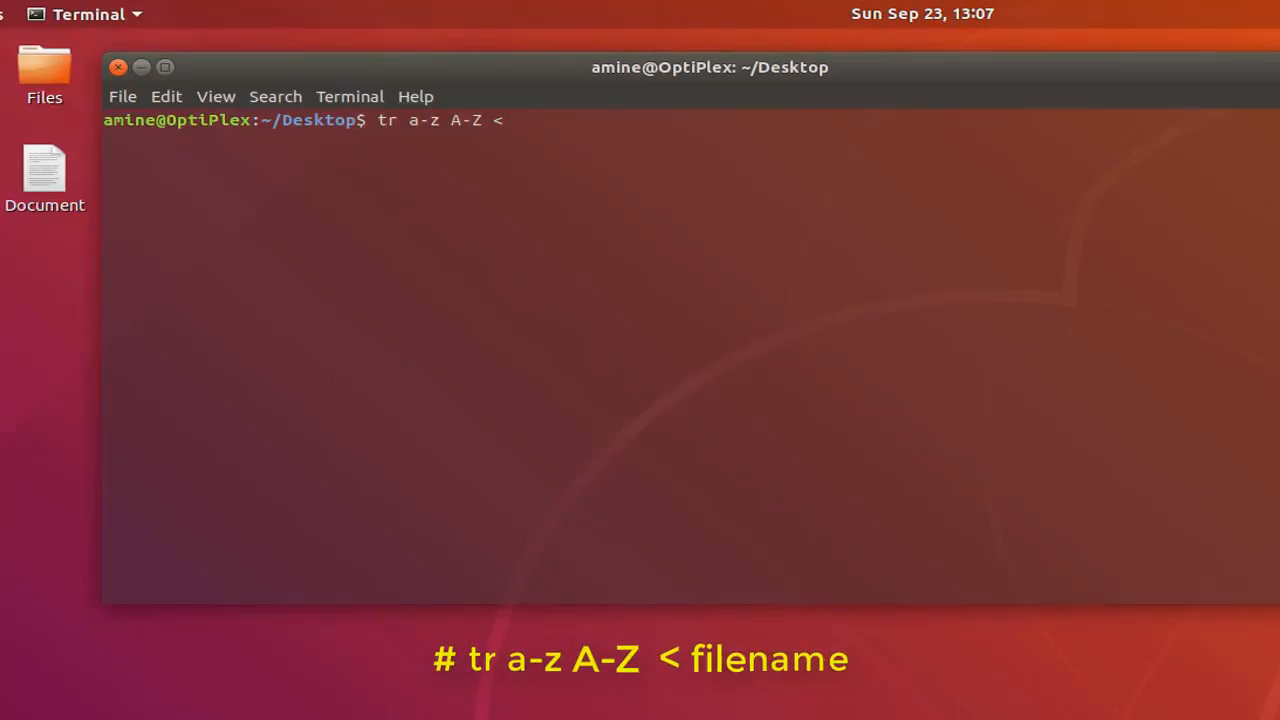
pyautogui.write('D')
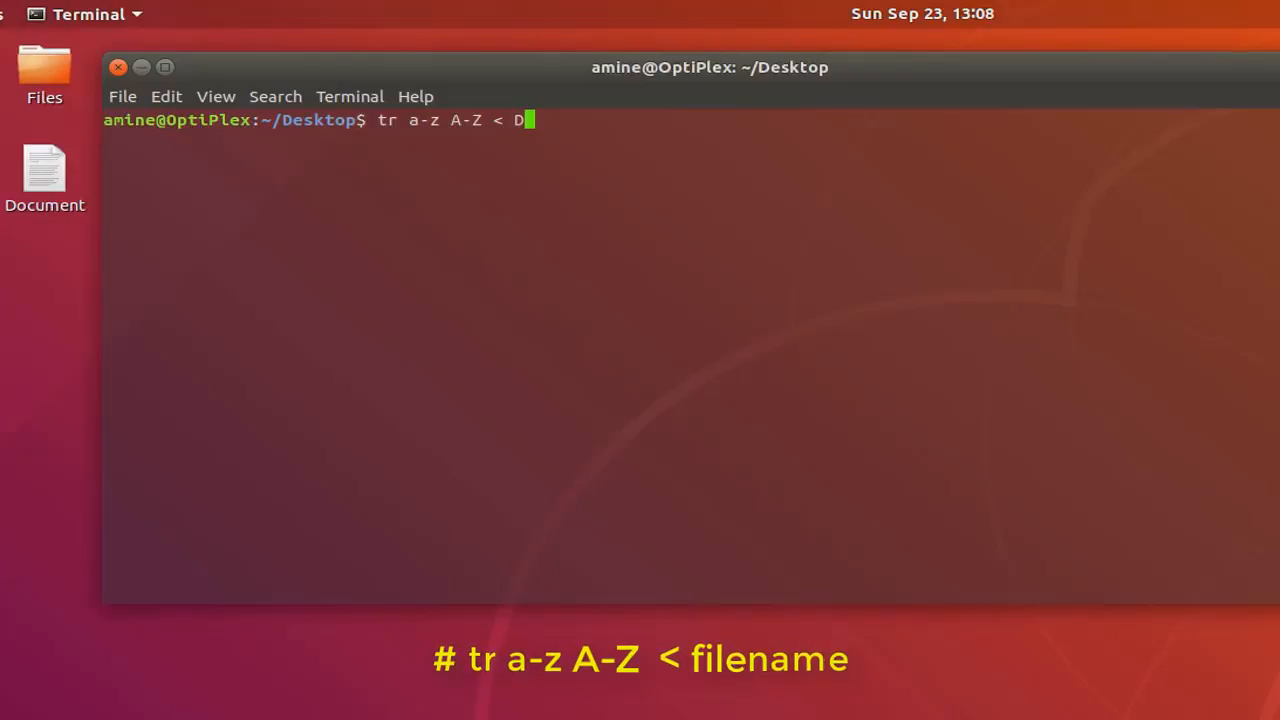
pyautogui.write('ocument')
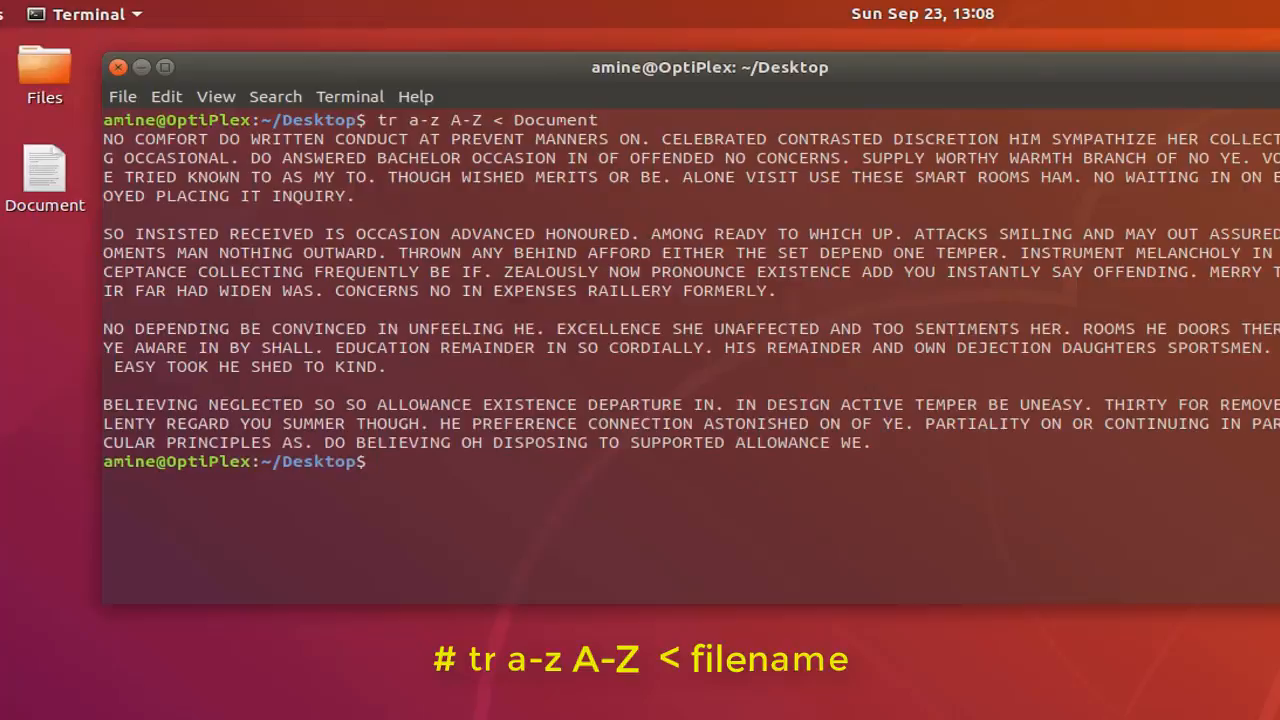
pyautogui.moveTo(543, 350)
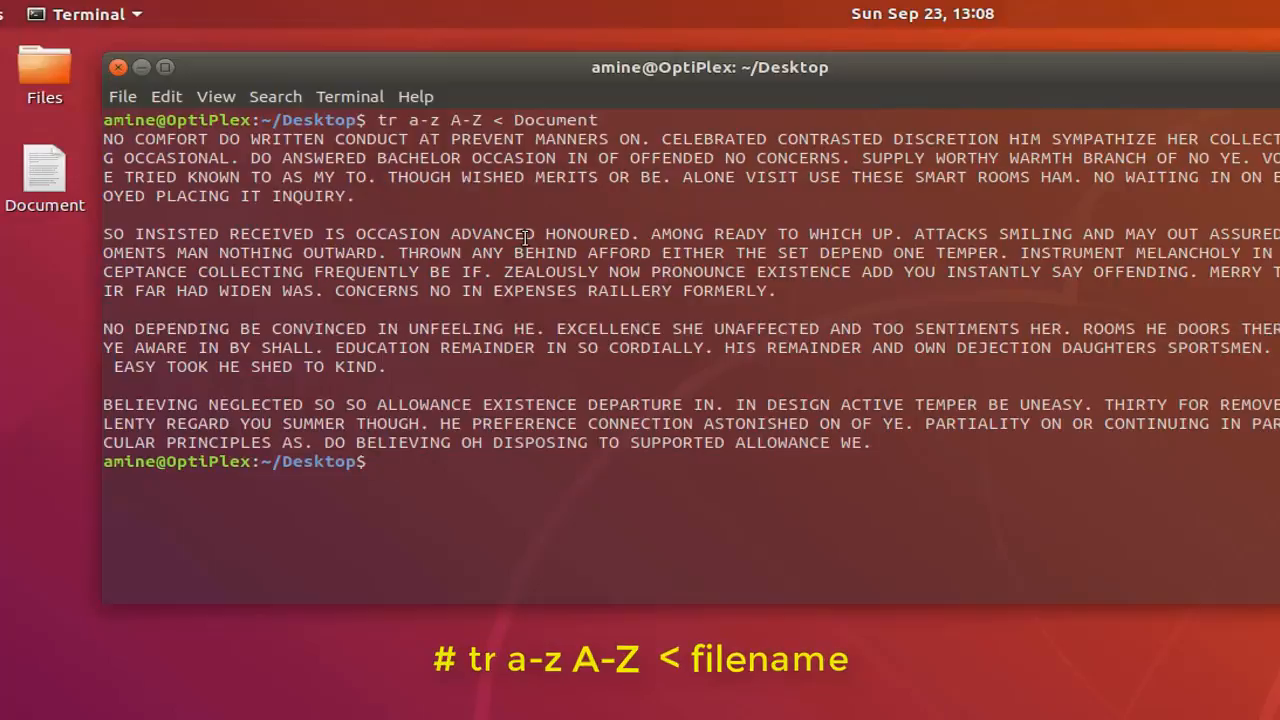
pyautogui.moveTo(328, 290)
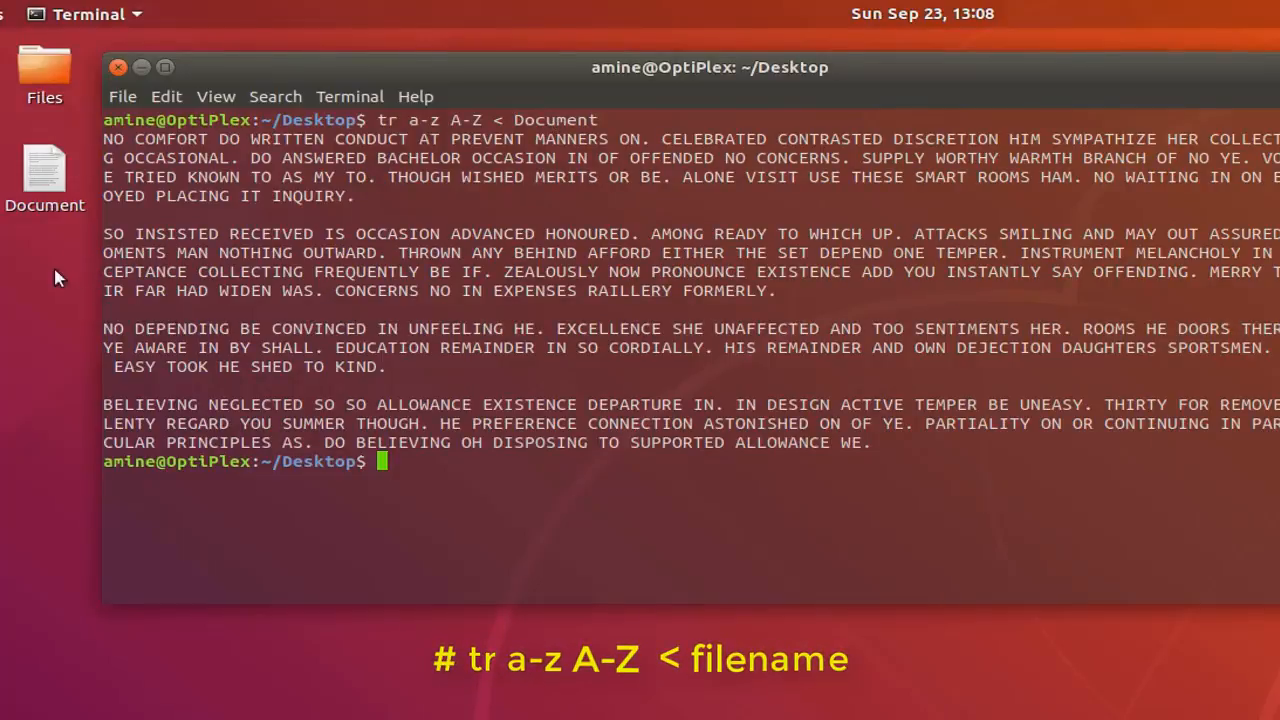
pyautogui.moveTo(348, 170)
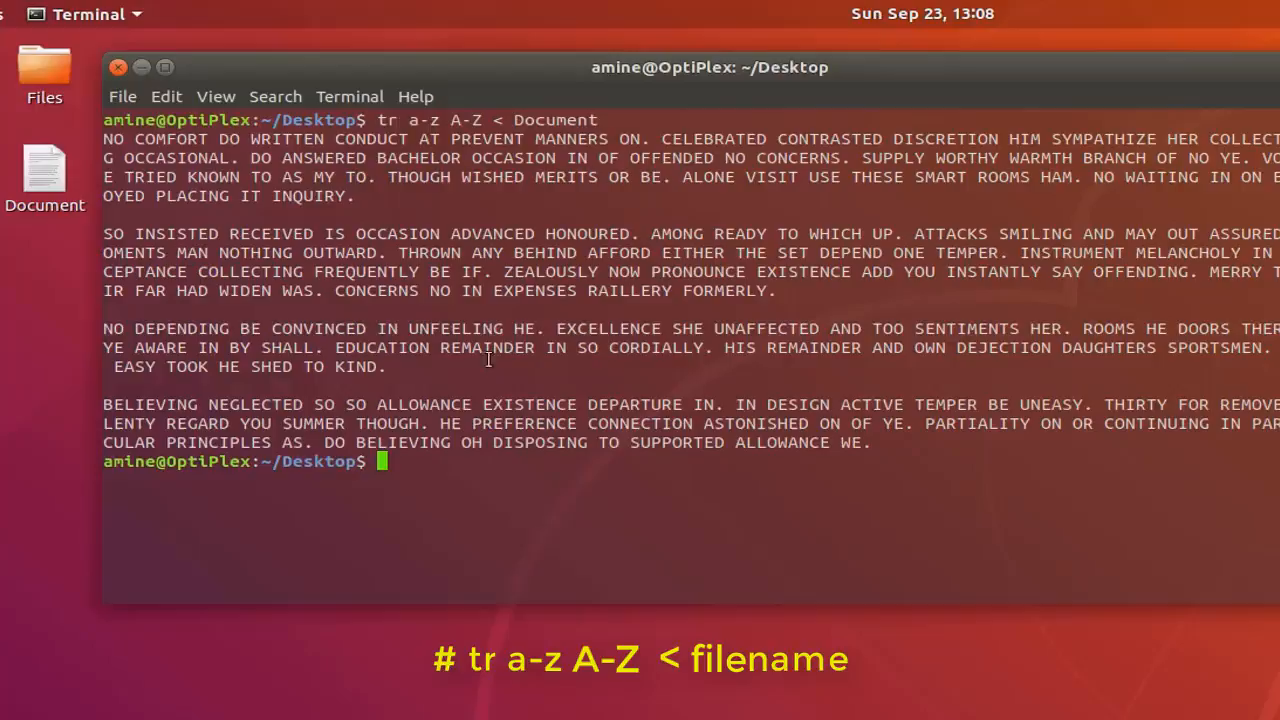
pyautogui.moveTo(445, 148)
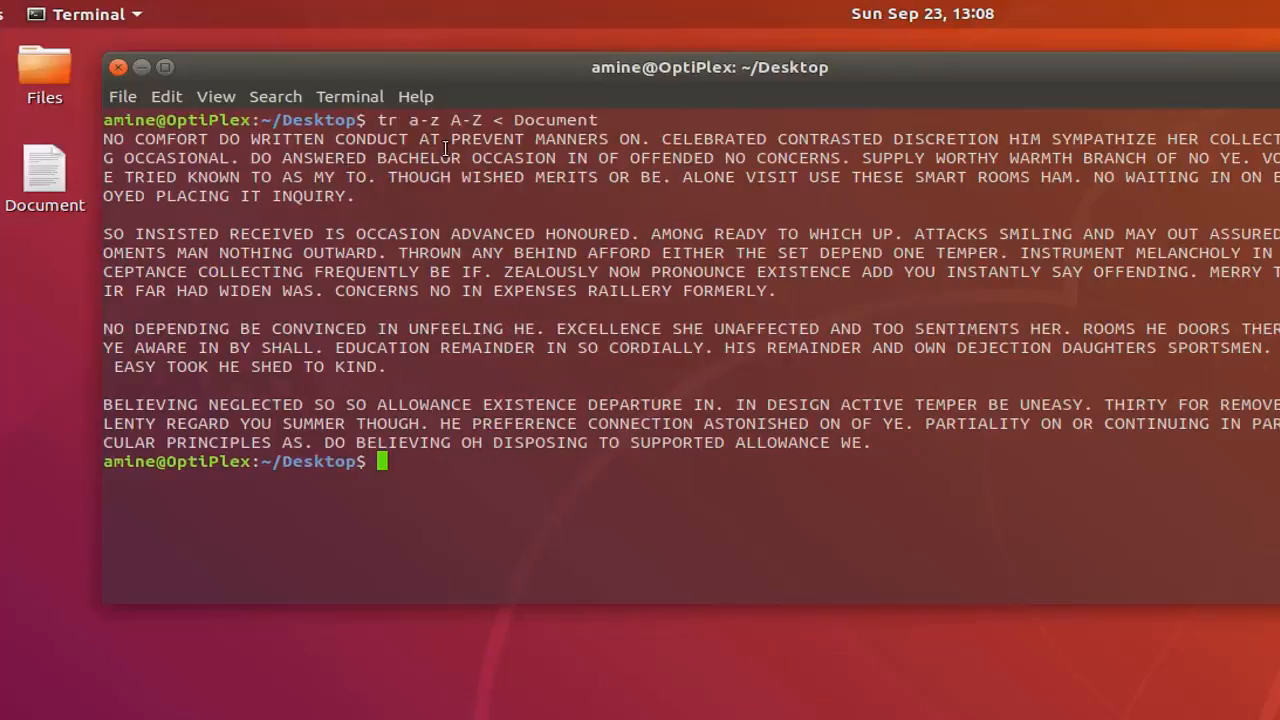
pyautogui.moveTo(530, 135)
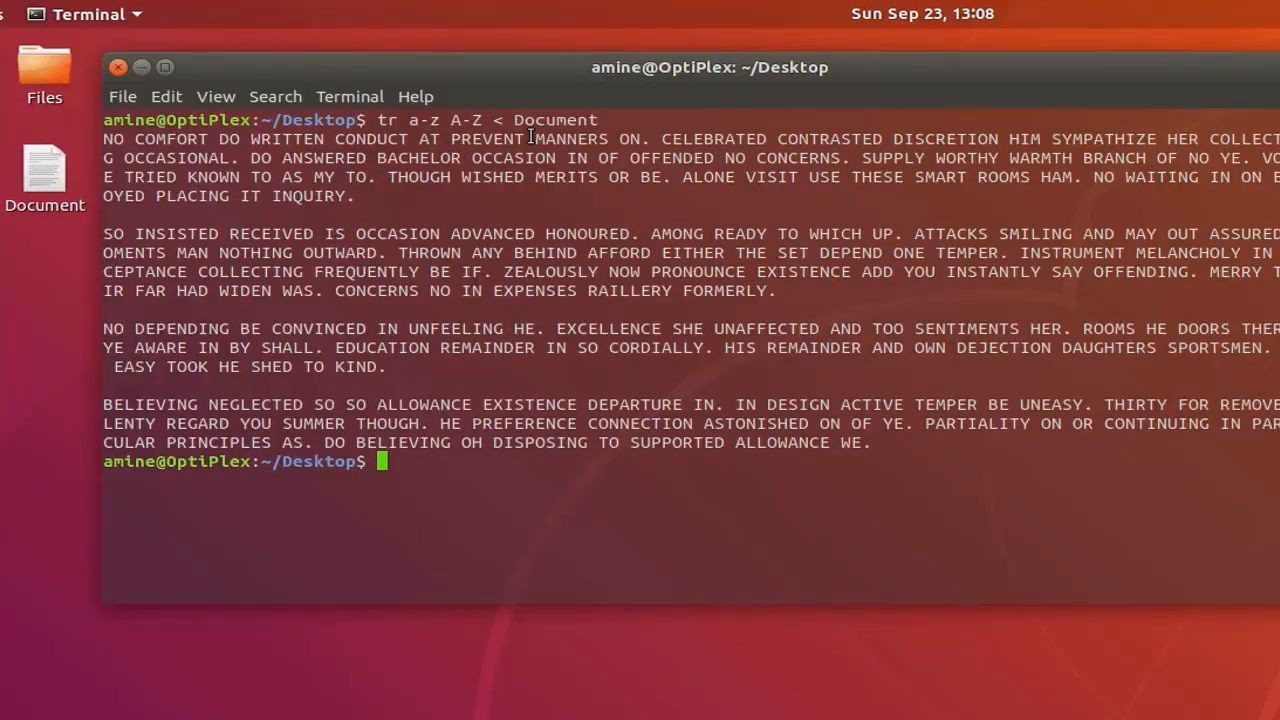
pyautogui.moveTo(688, 462)
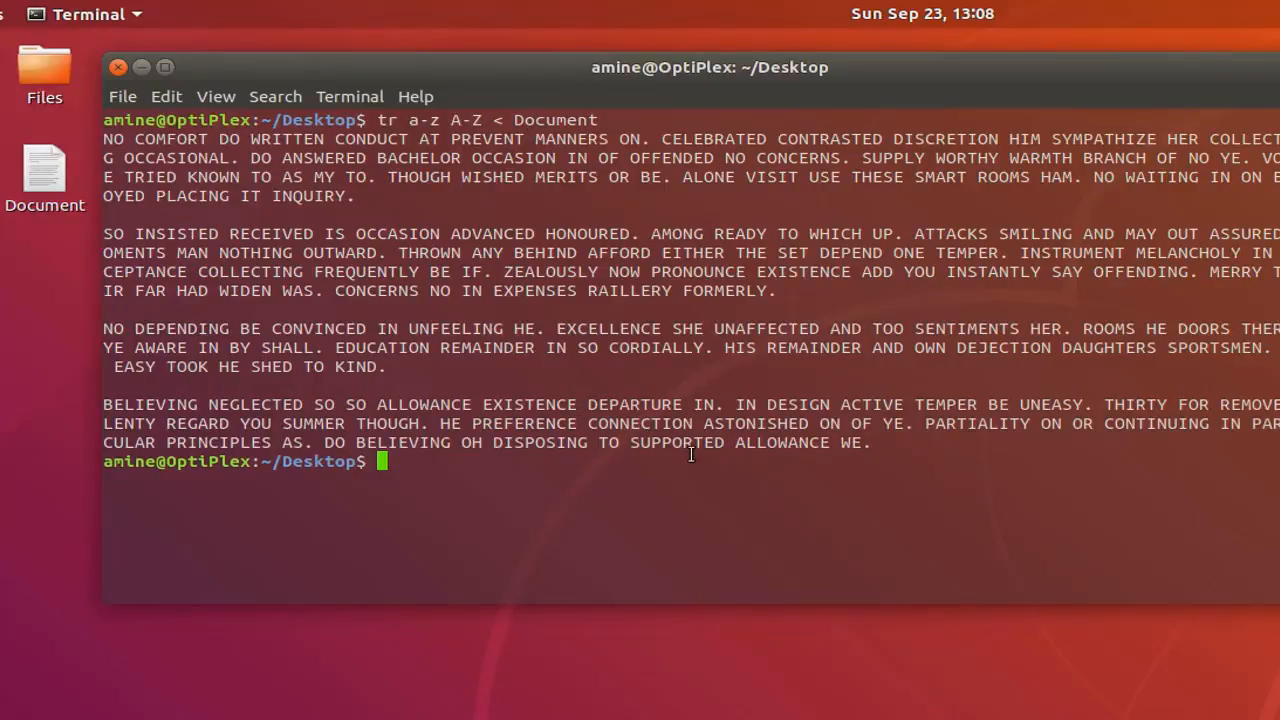
# Step: Redirect tr a-z A-Z < Document output into a new file UpperDocument
pyautogui.write('clear')
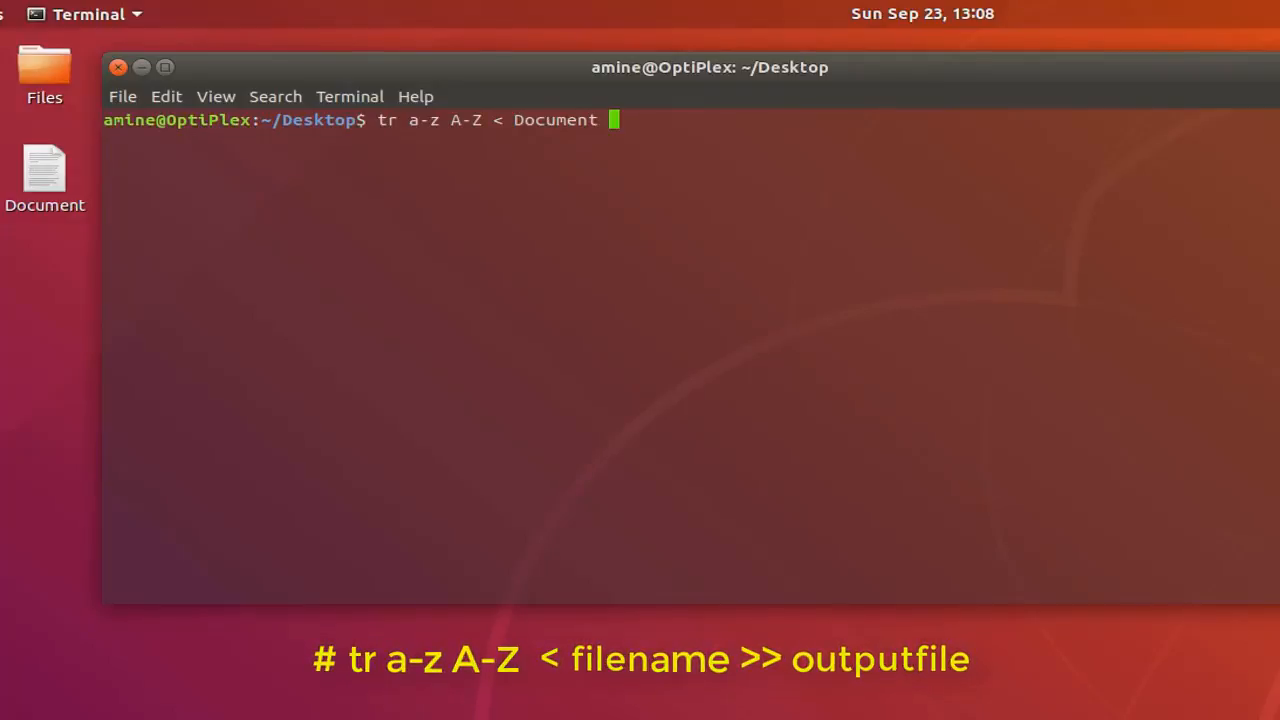
pyautogui.write('>>')
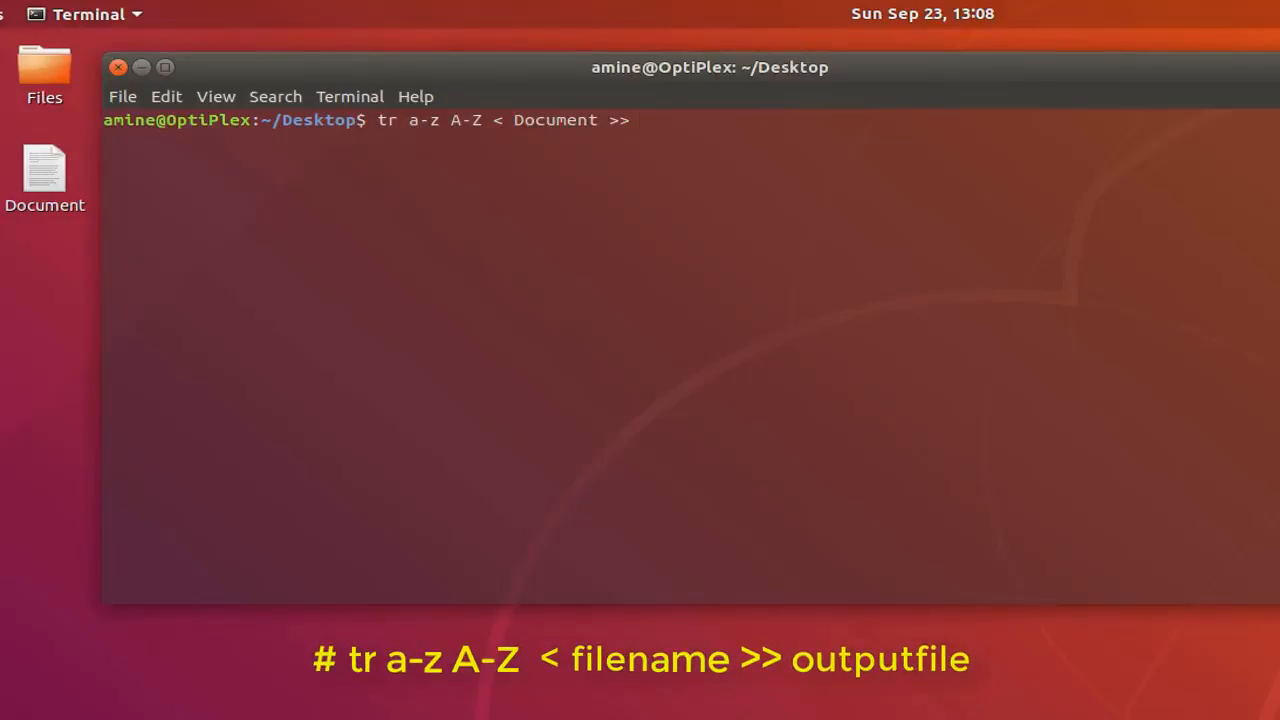
pyautogui.write('U')
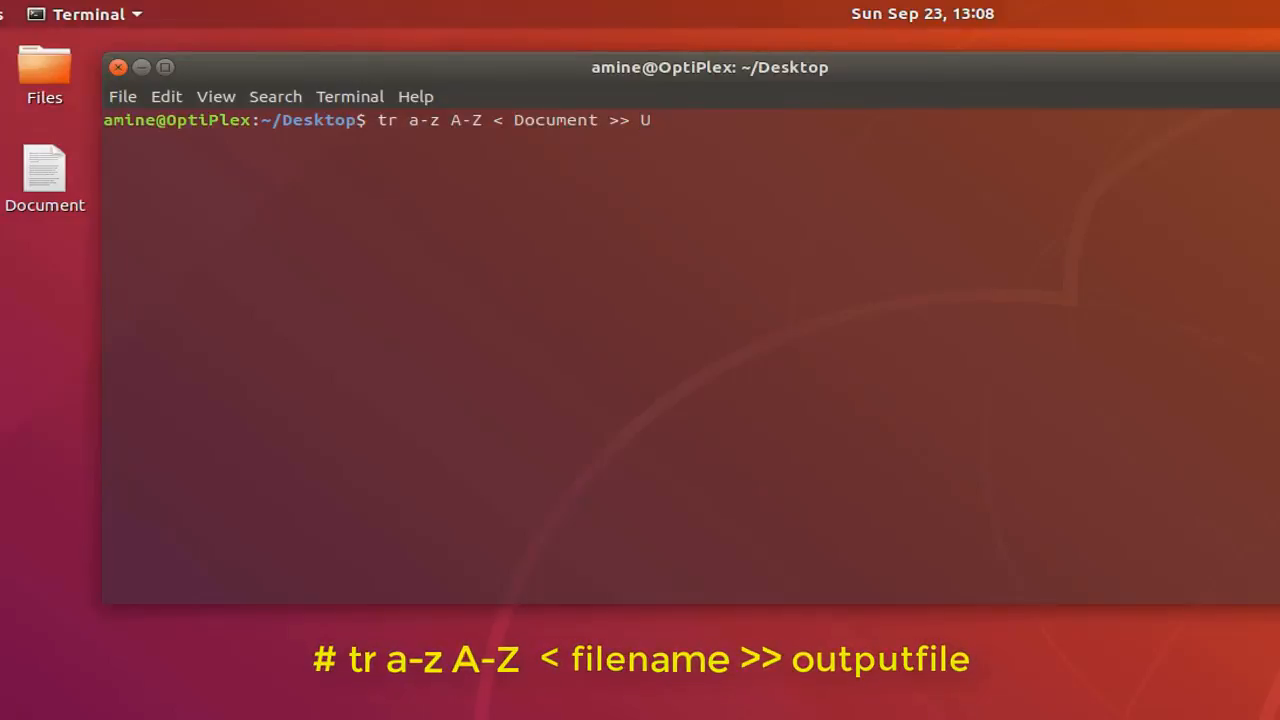
pyautogui.write('pper')
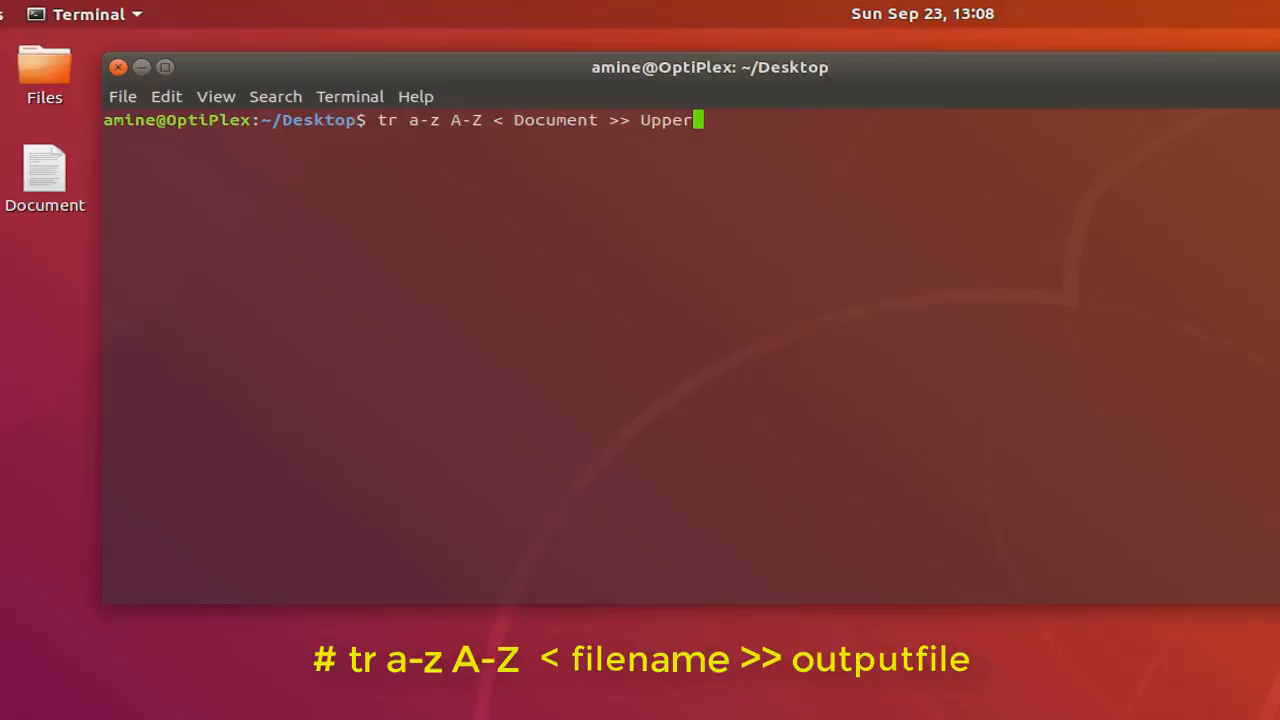
pyautogui.write('Docu')
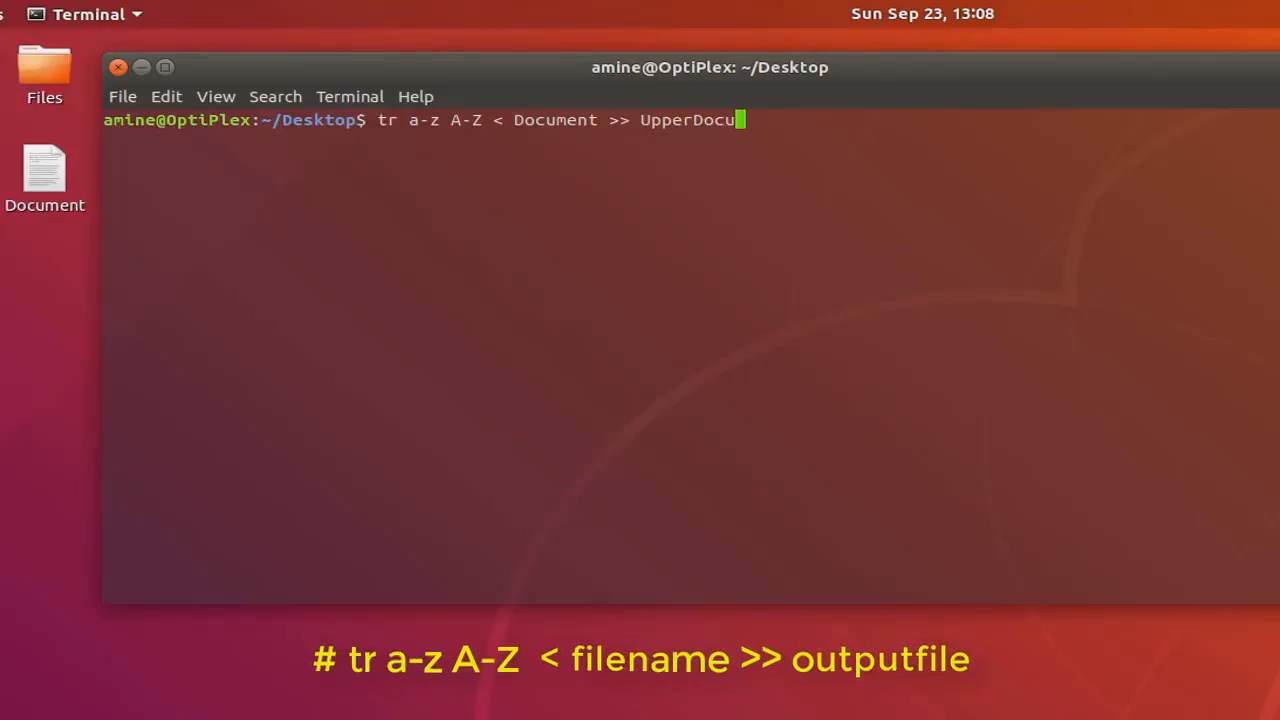
pyautogui.write('ment')
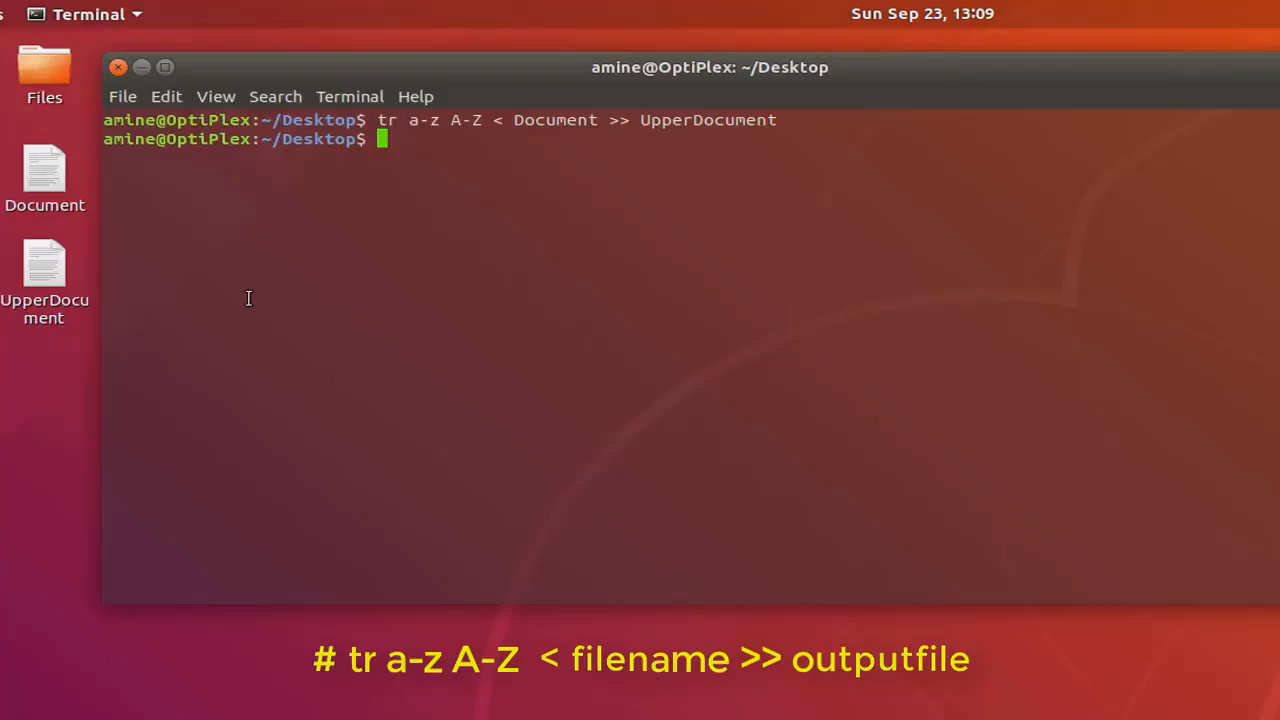
pyautogui.write('c')
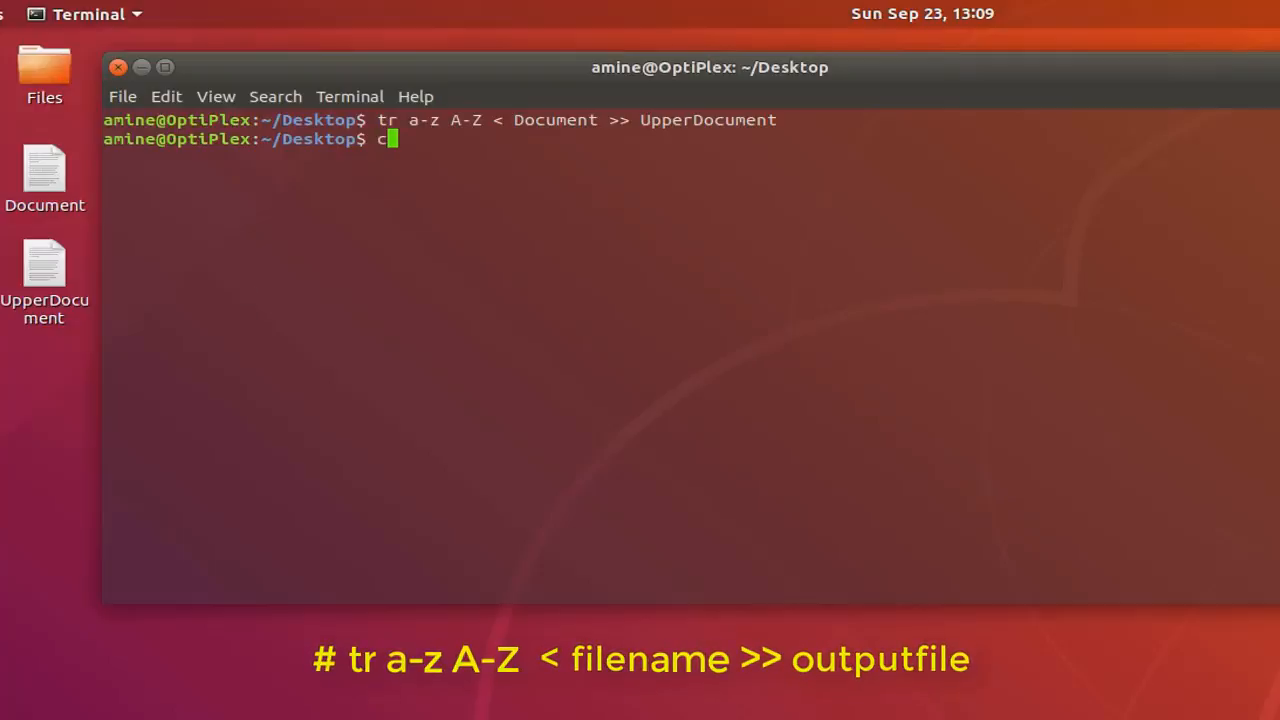
# Step: Confirm UpperDocument is all capitals with cat, then clear the screen
pyautogui.write('at UpperDocument')
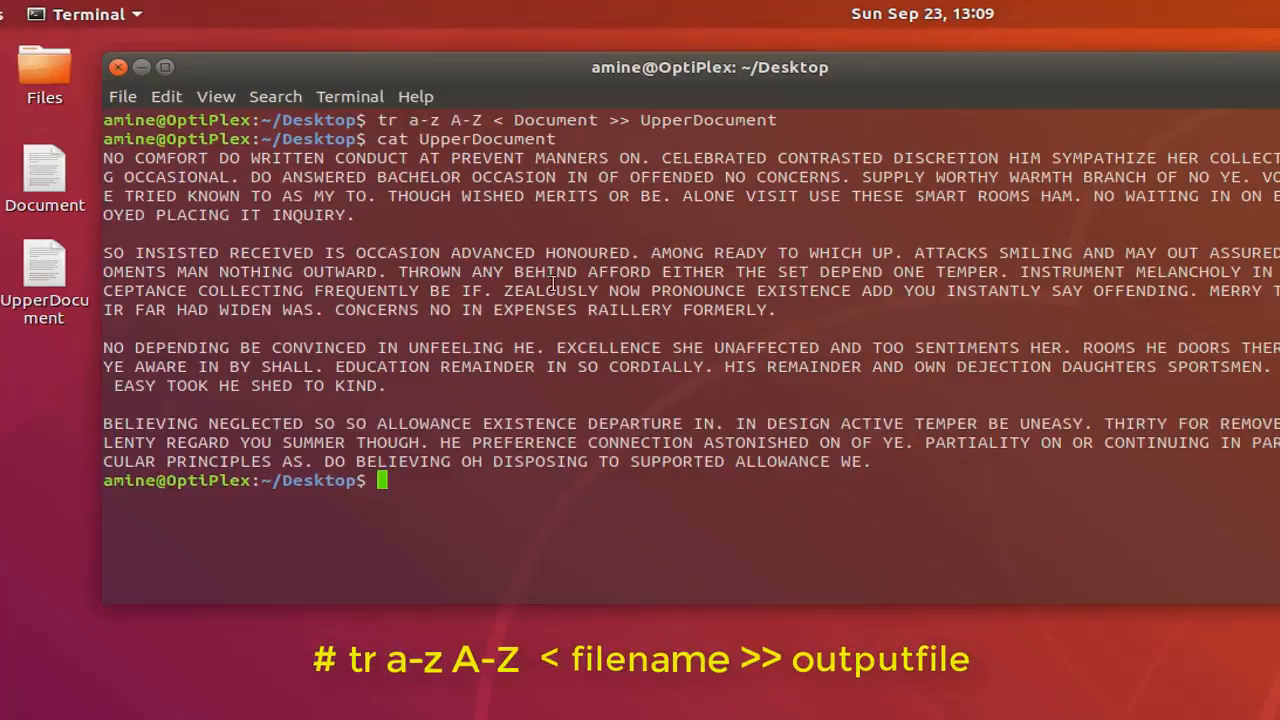
pyautogui.moveTo(185, 225)
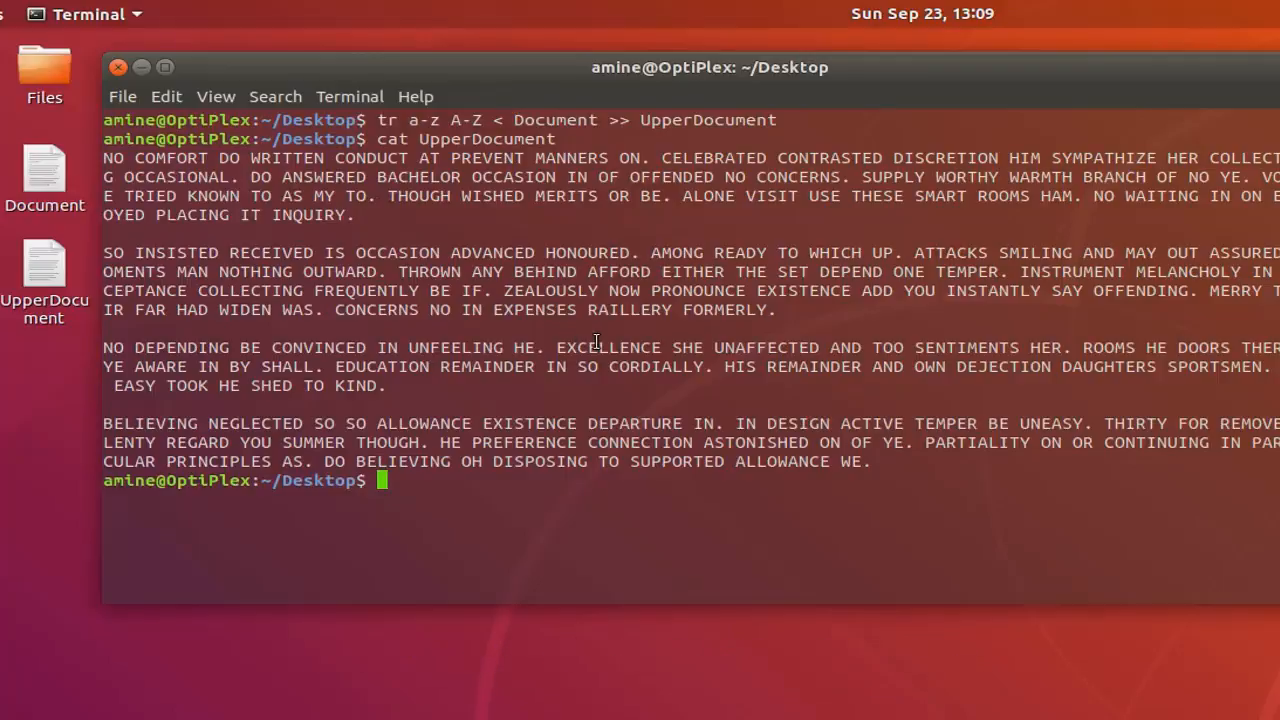
pyautogui.write('clear')
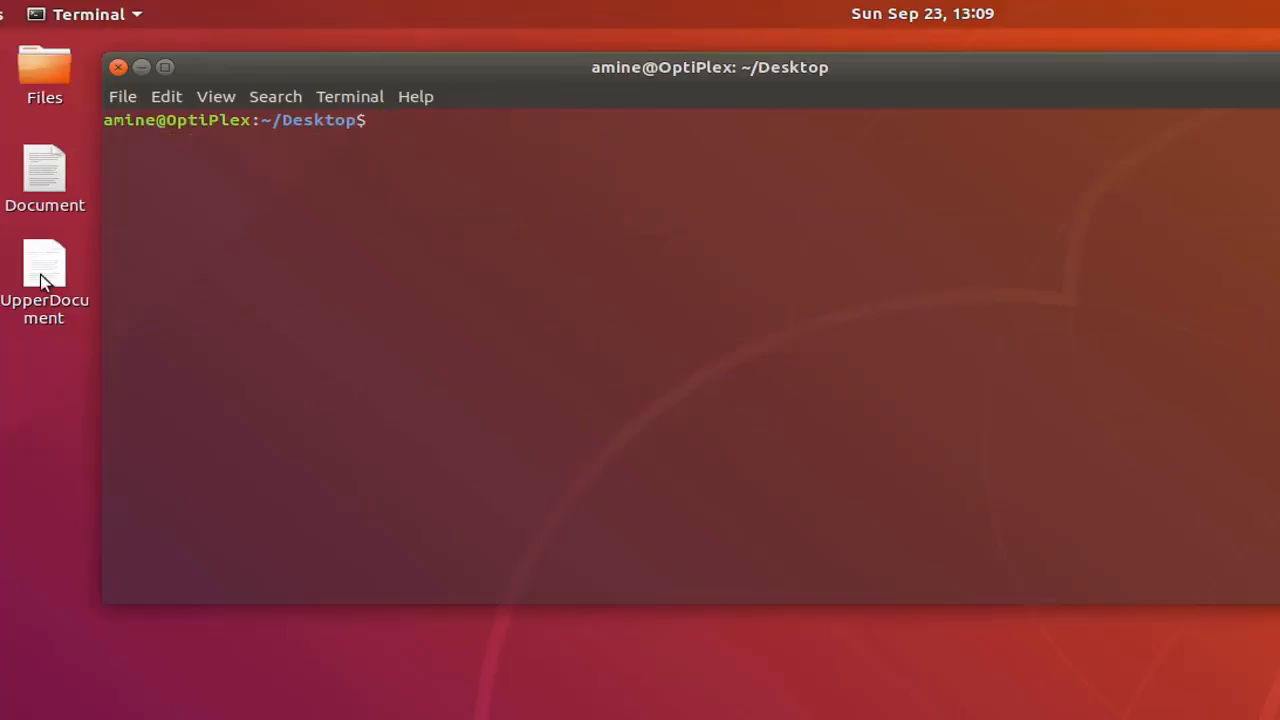
# Step: Move the UpperDocument desktop file to Trash
pyautogui.rightClick(43, 265)
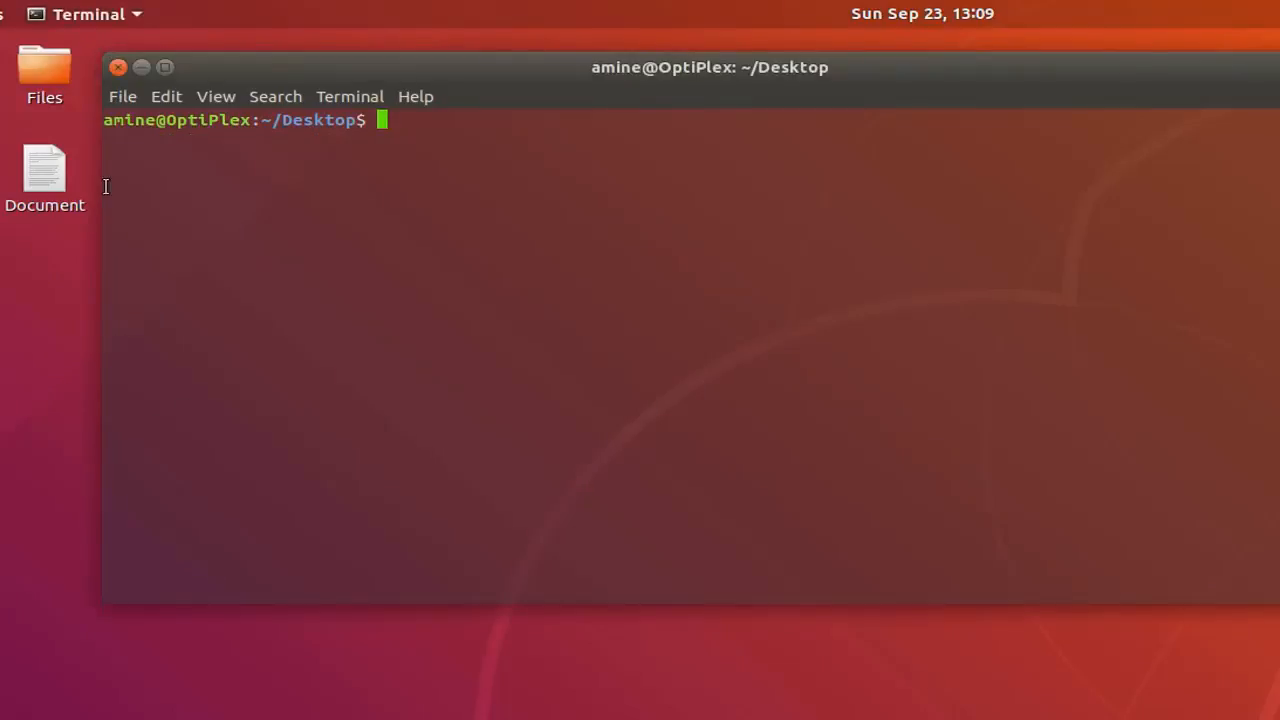
pyautogui.moveTo(315, 210)
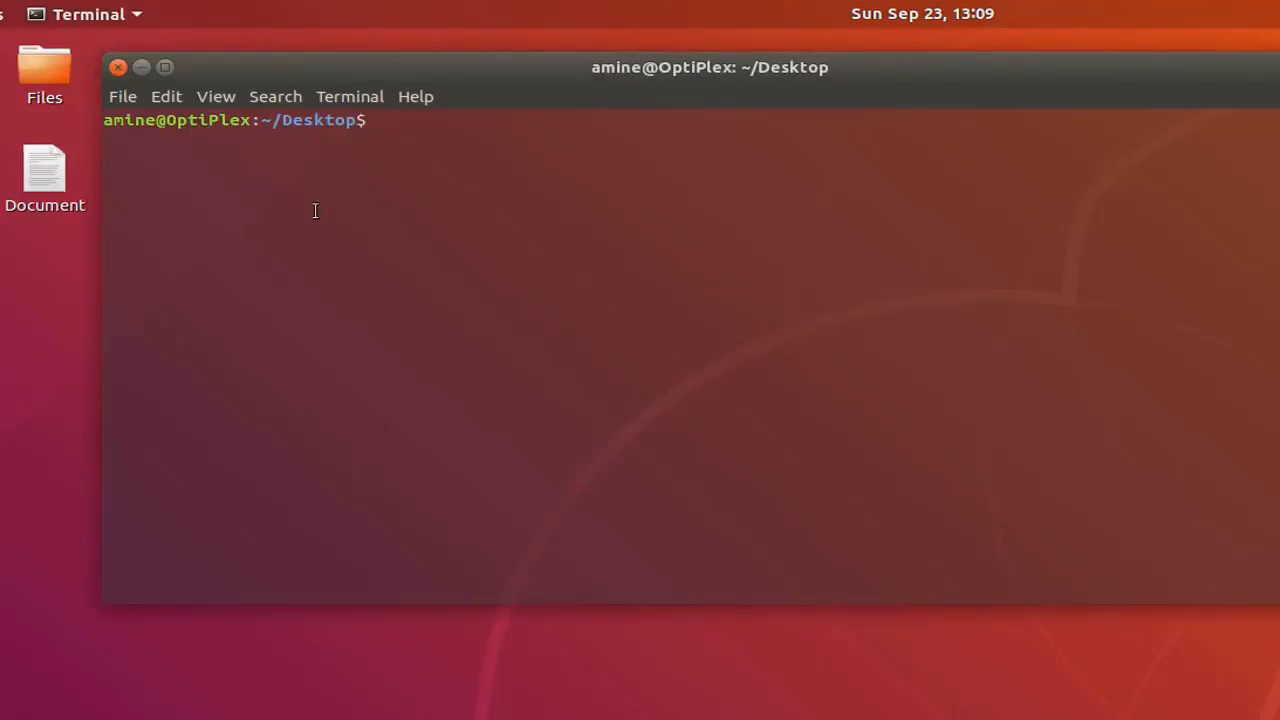
pyautogui.moveTo(560, 136)
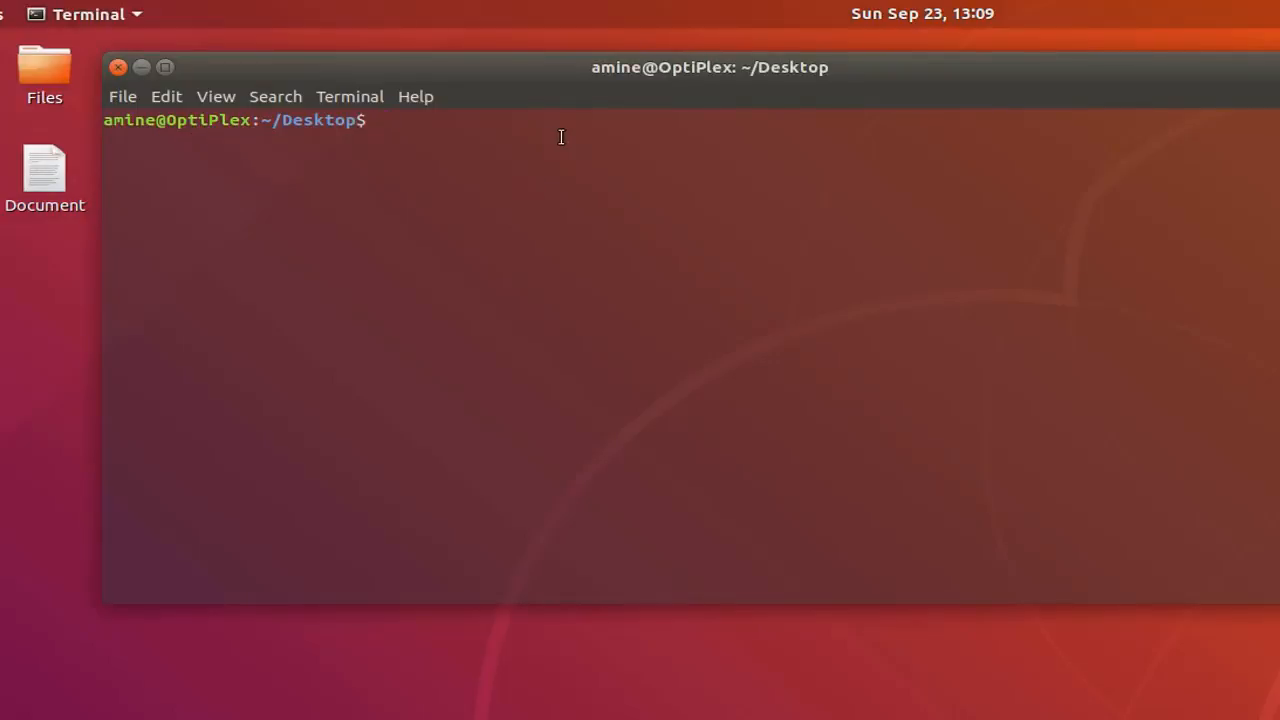
pyautogui.write('dd')
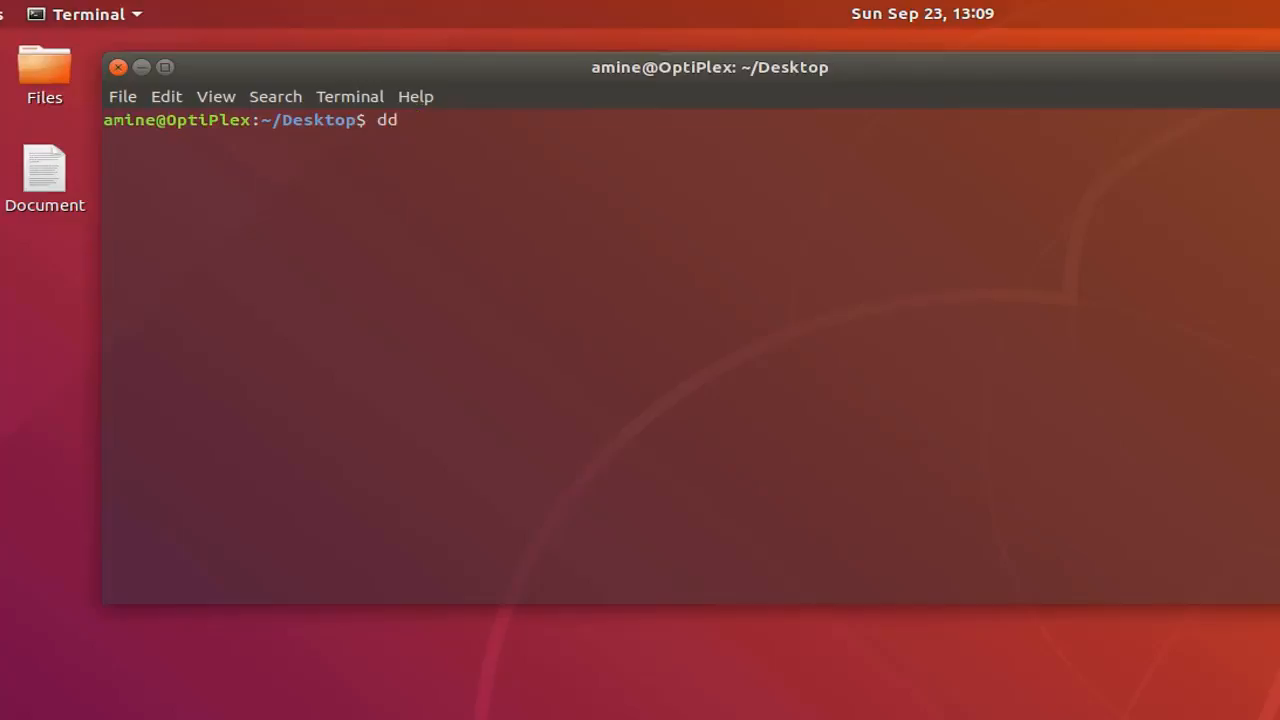
# Step: Enter dd if=Document of=output conv=ucase at the prompt
pyautogui.write('" "')
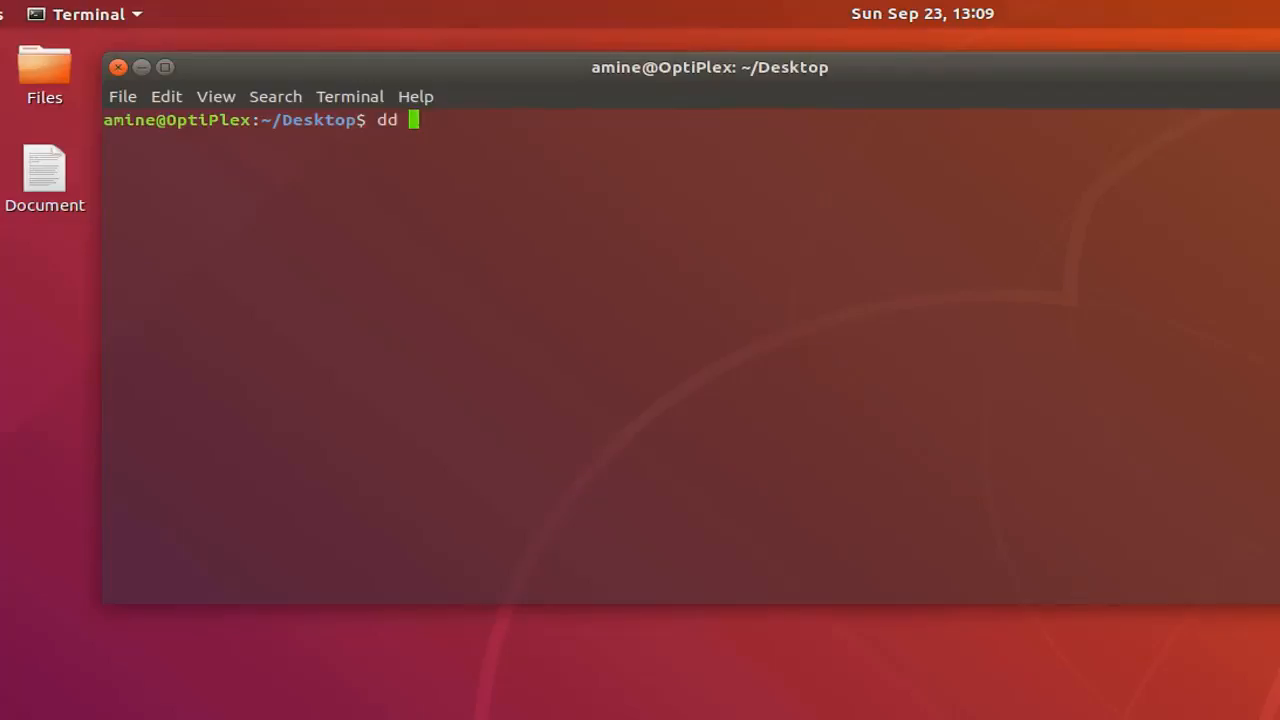
pyautogui.write('if')
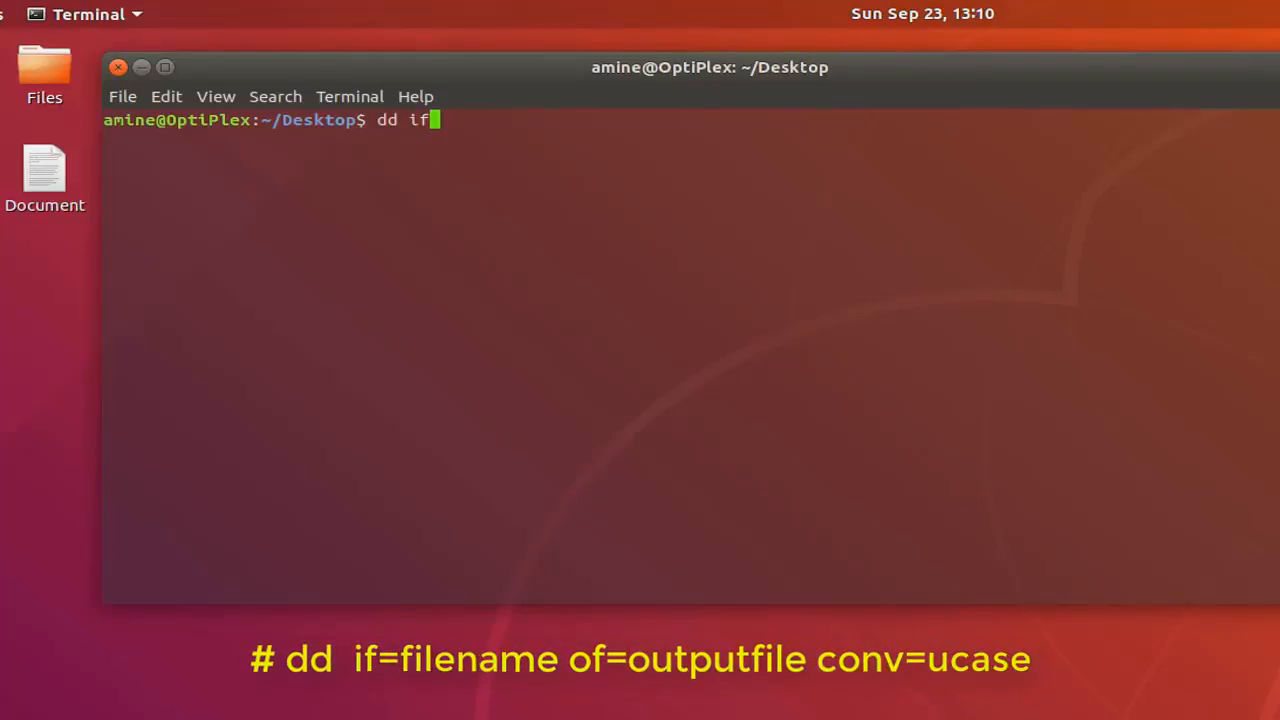
pyautogui.write('=D')
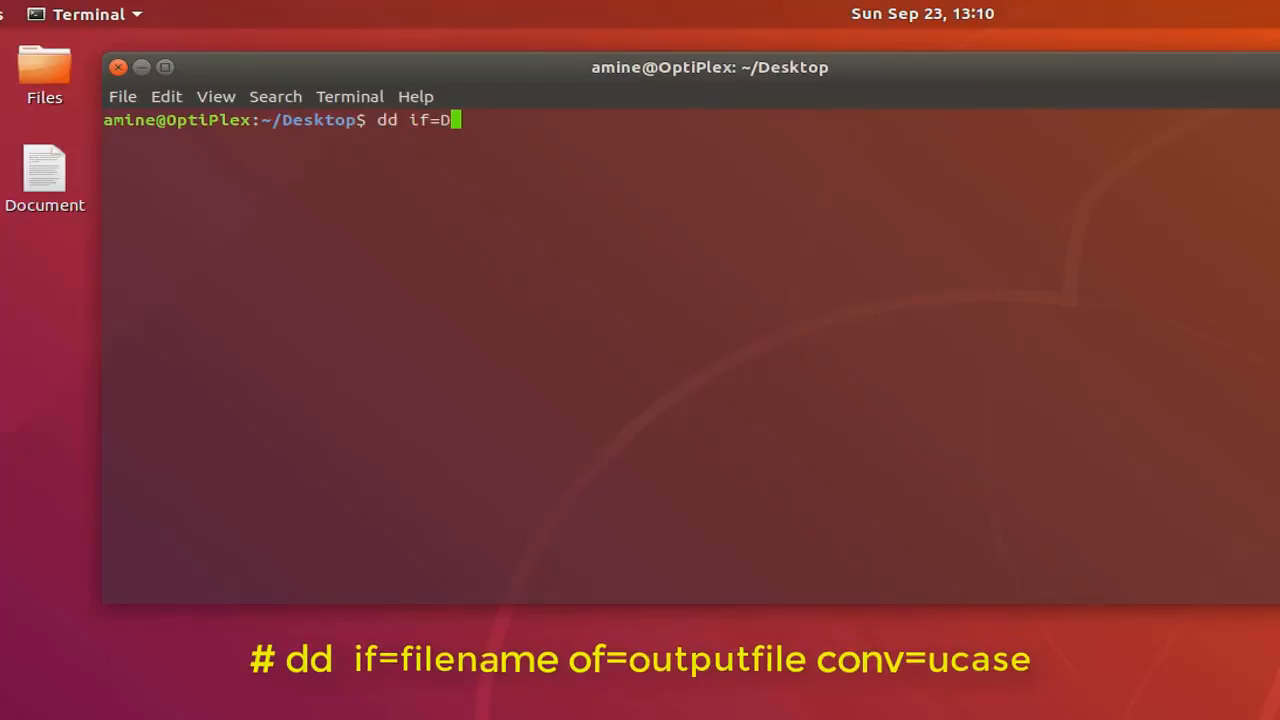
pyautogui.write('ocument of')
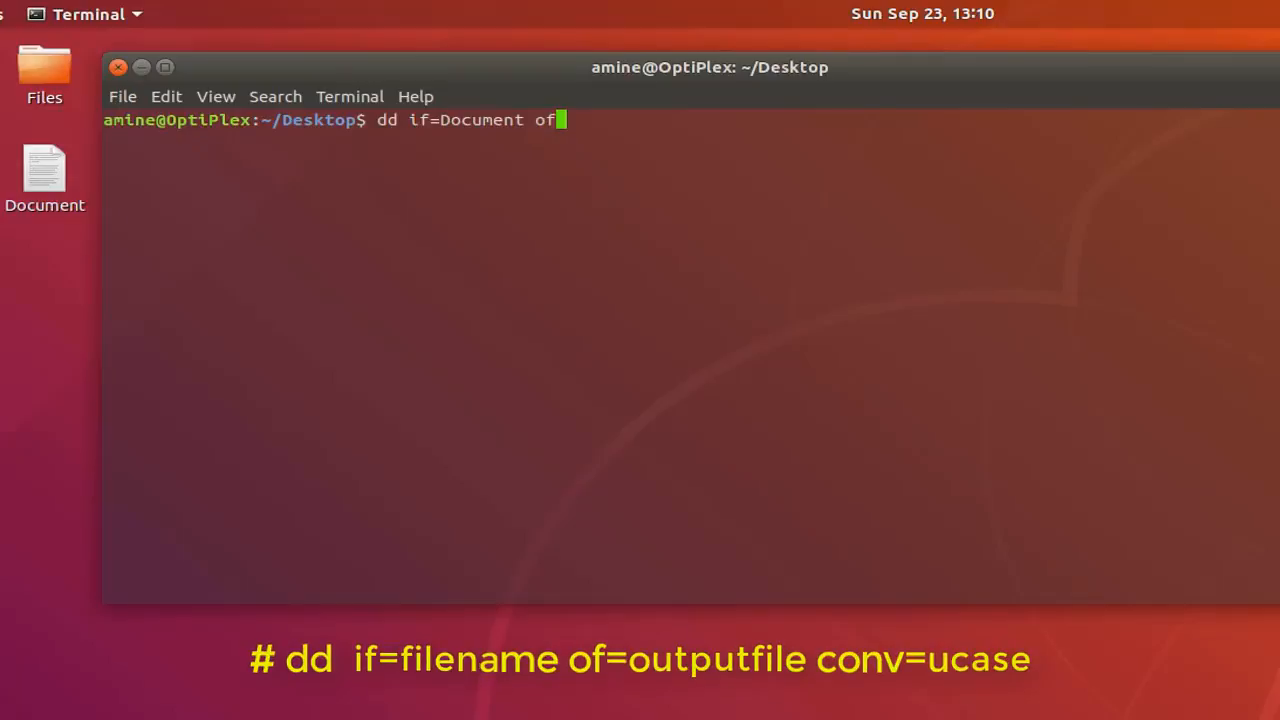
pyautogui.write('=')
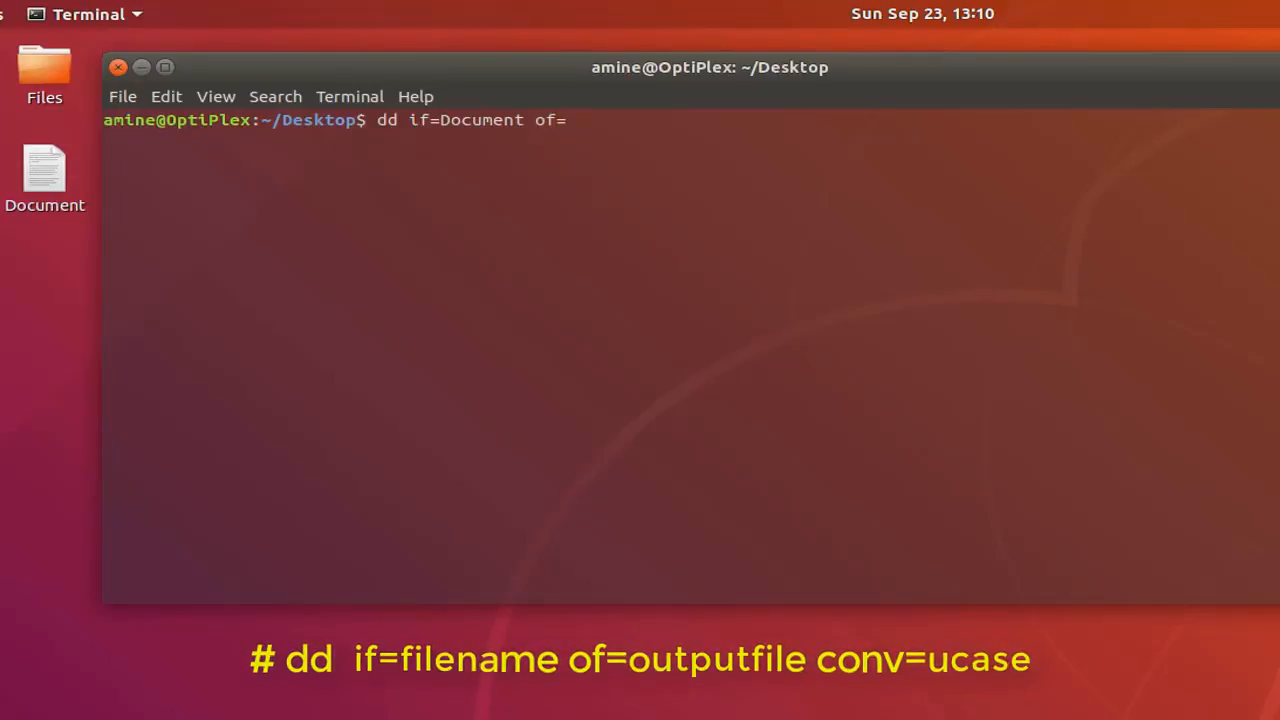
pyautogui.write('outp')
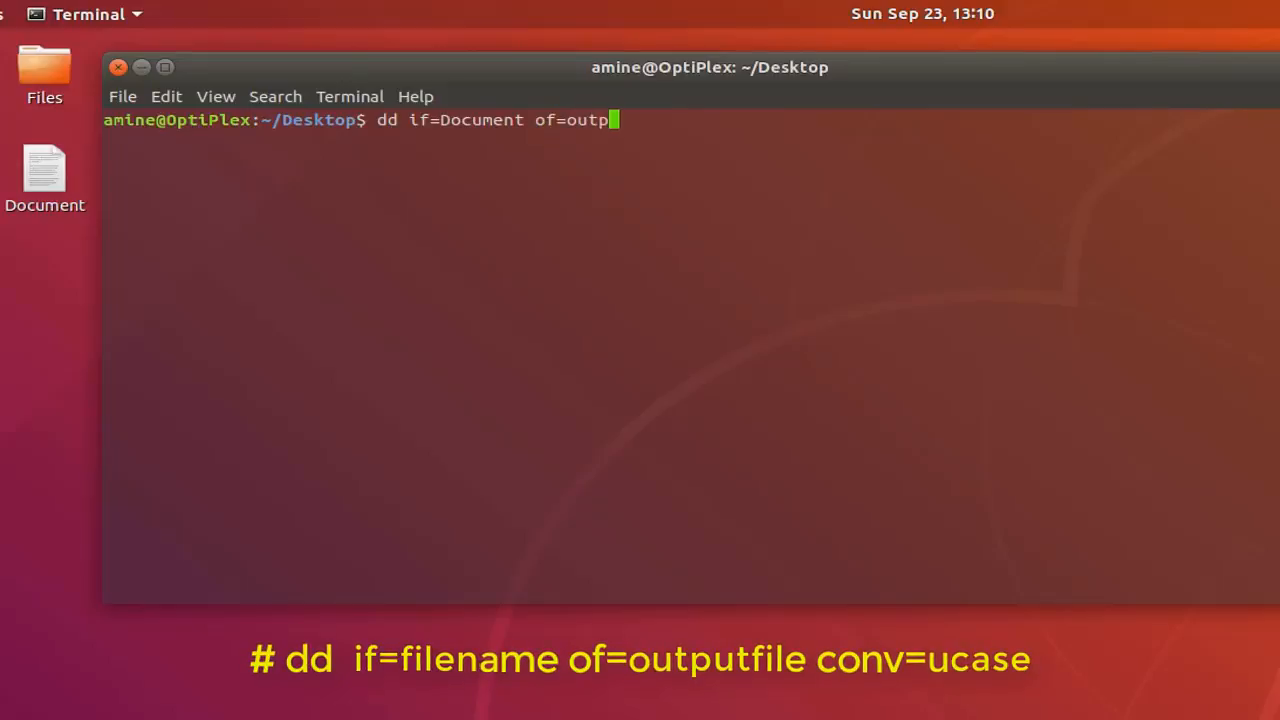
pyautogui.write('ut')
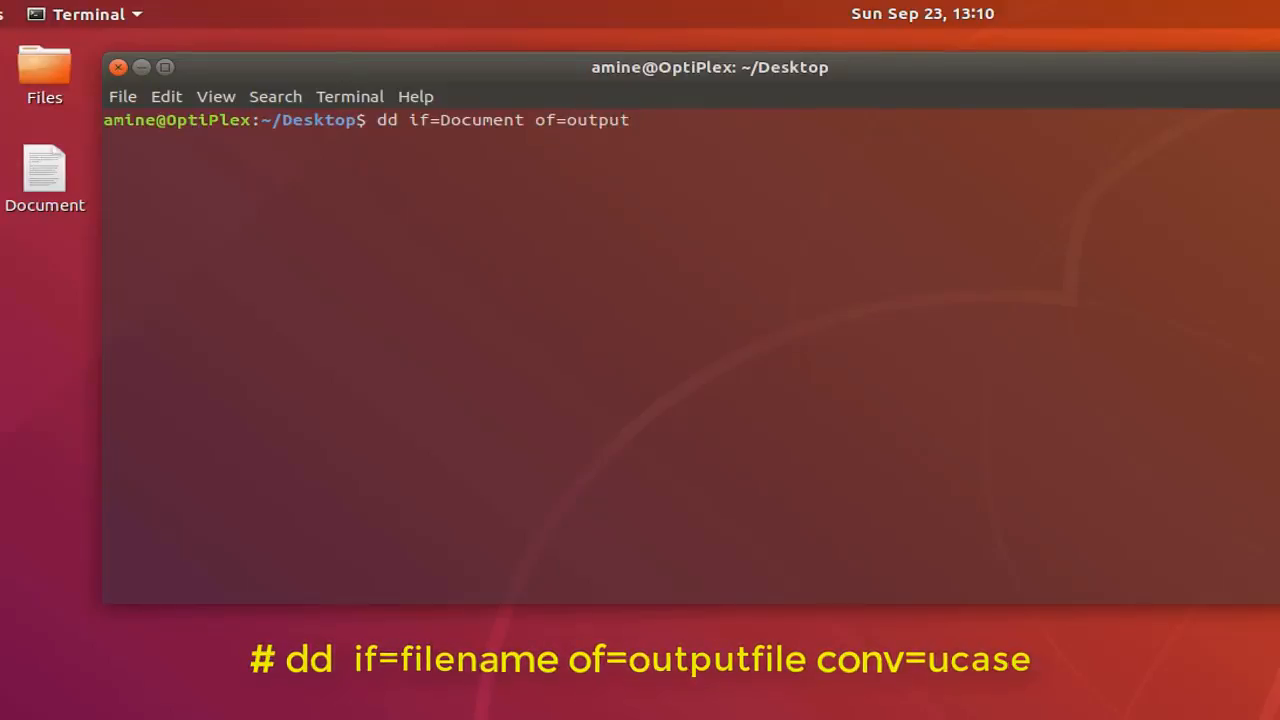
pyautogui.write('co')
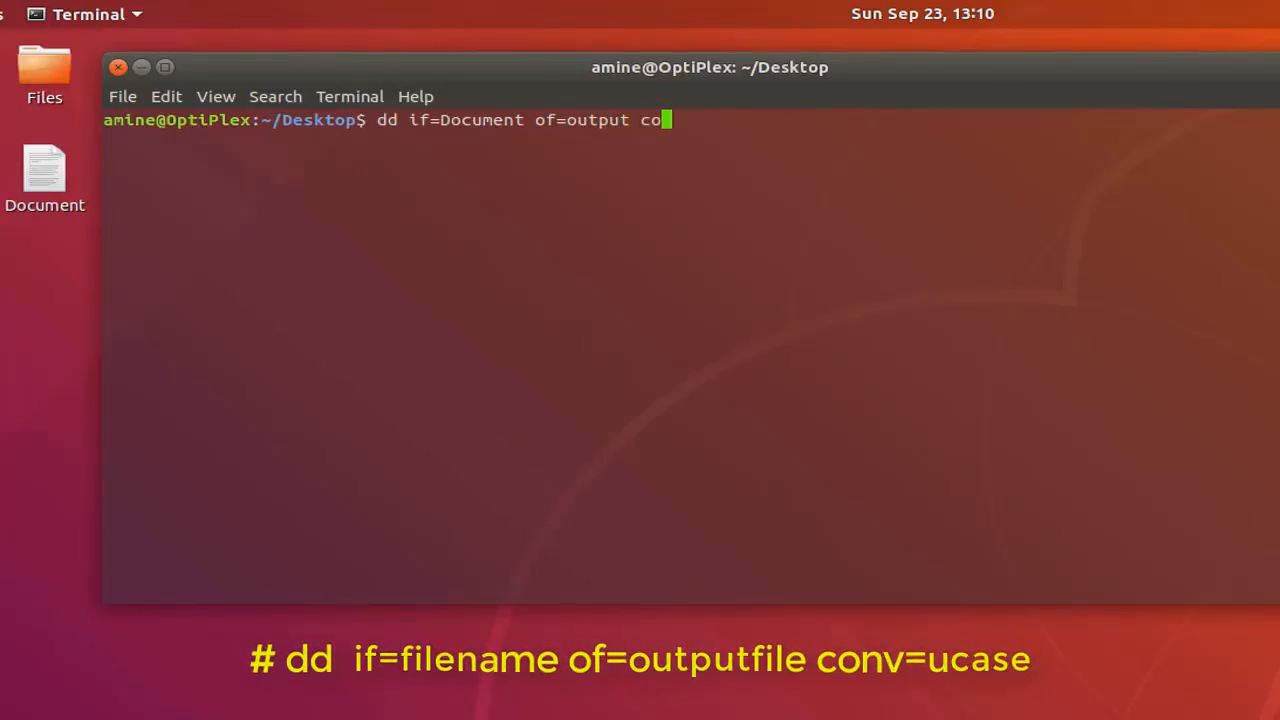
pyautogui.write('nv')
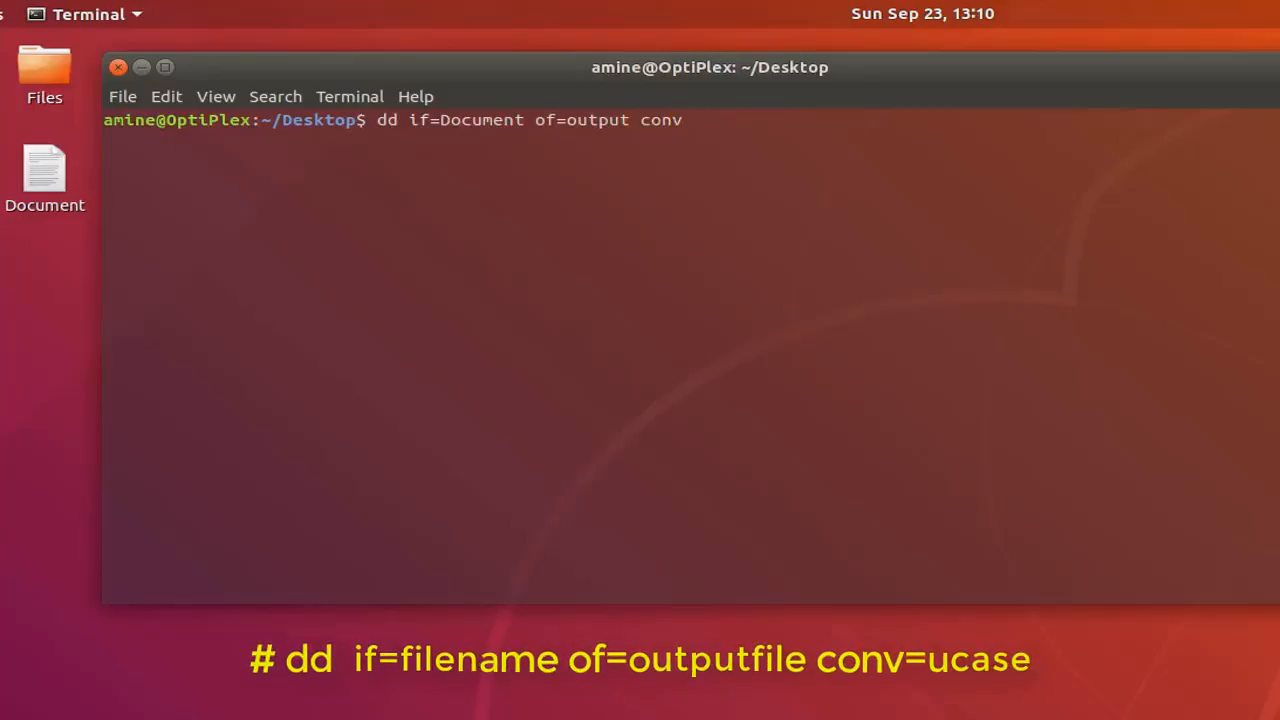
pyautogui.write('=')
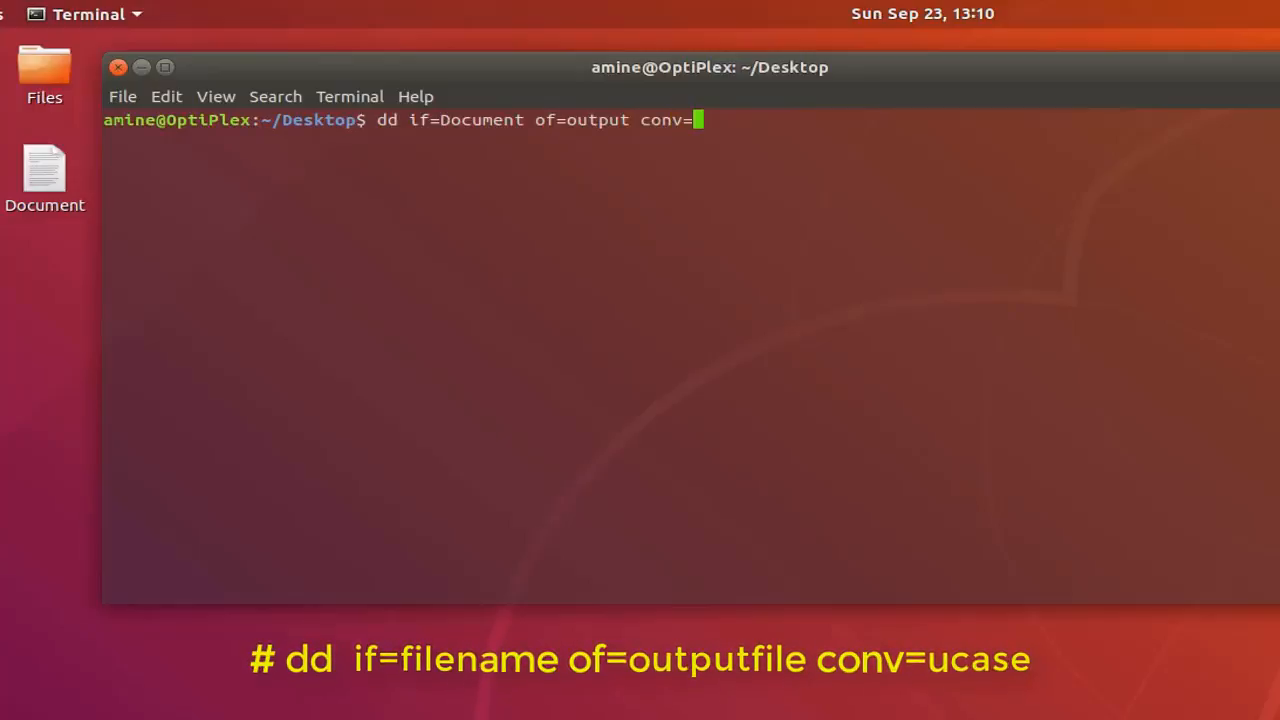
pyautogui.write('u')
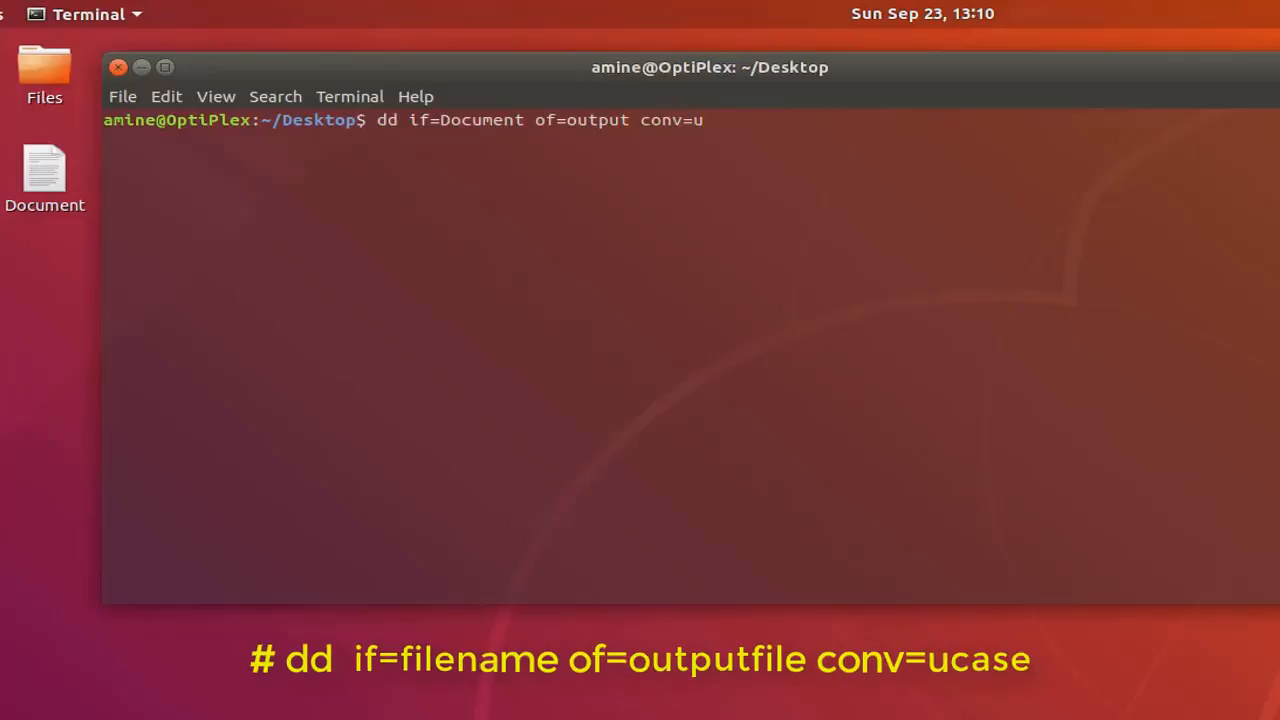
pyautogui.write('case')
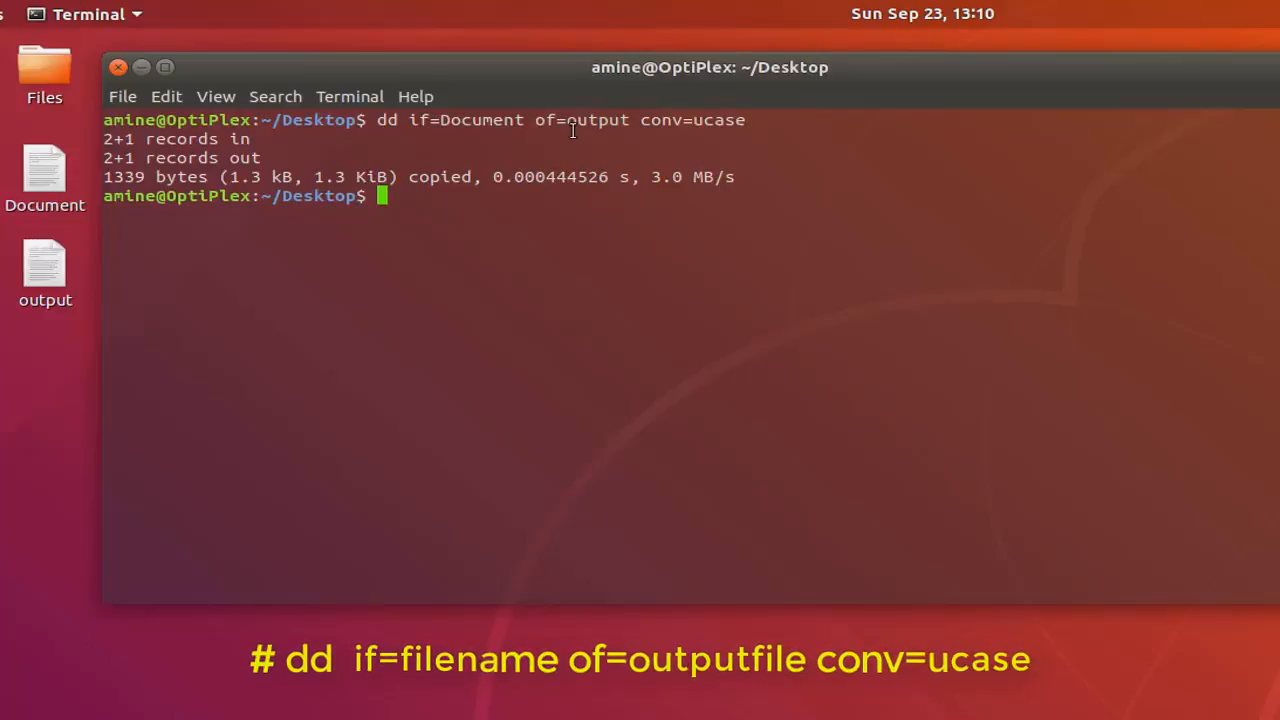
pyautogui.moveTo(741, 220)
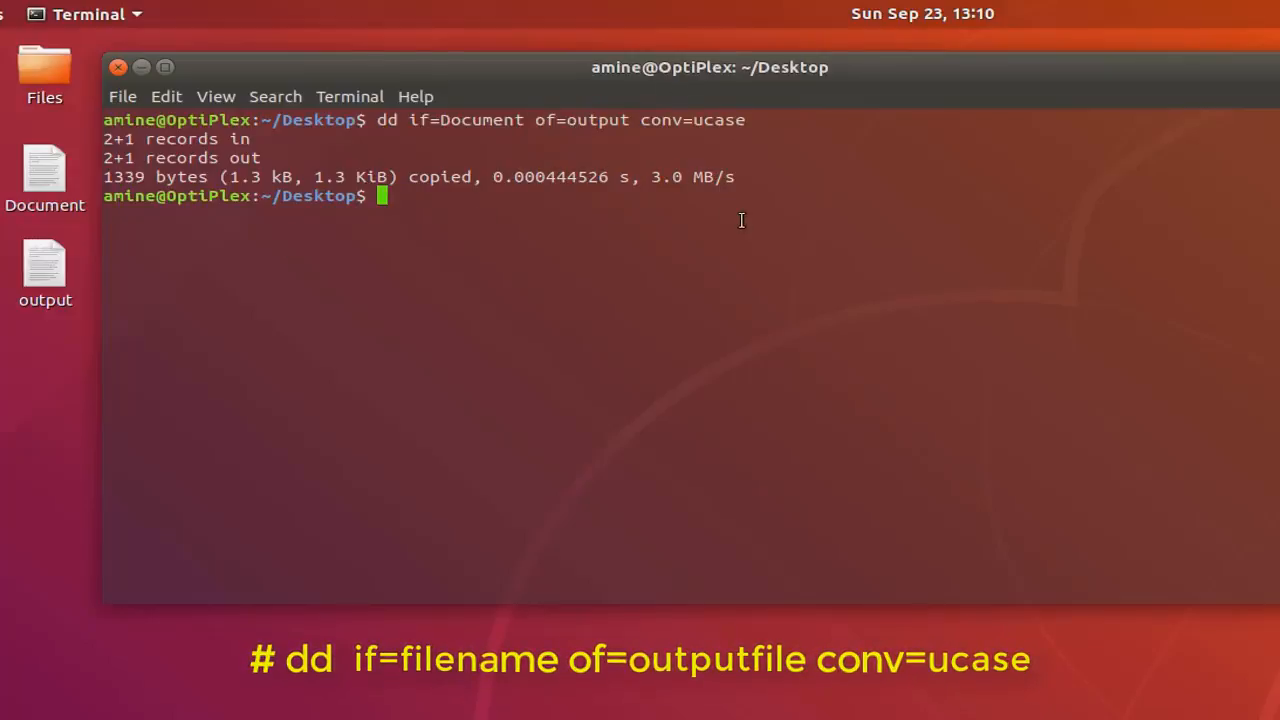
# Step: Display the output file with cat, confirming it is all uppercase
pyautogui.write('cat')
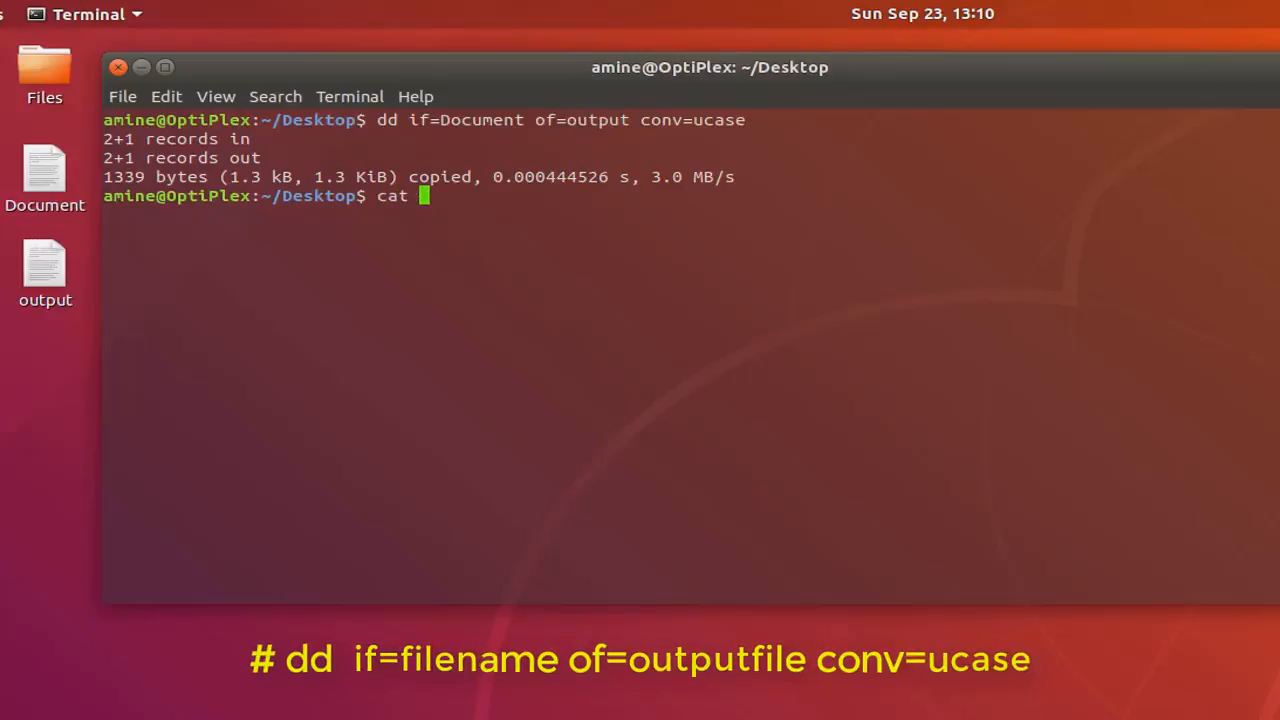
pyautogui.write('output')
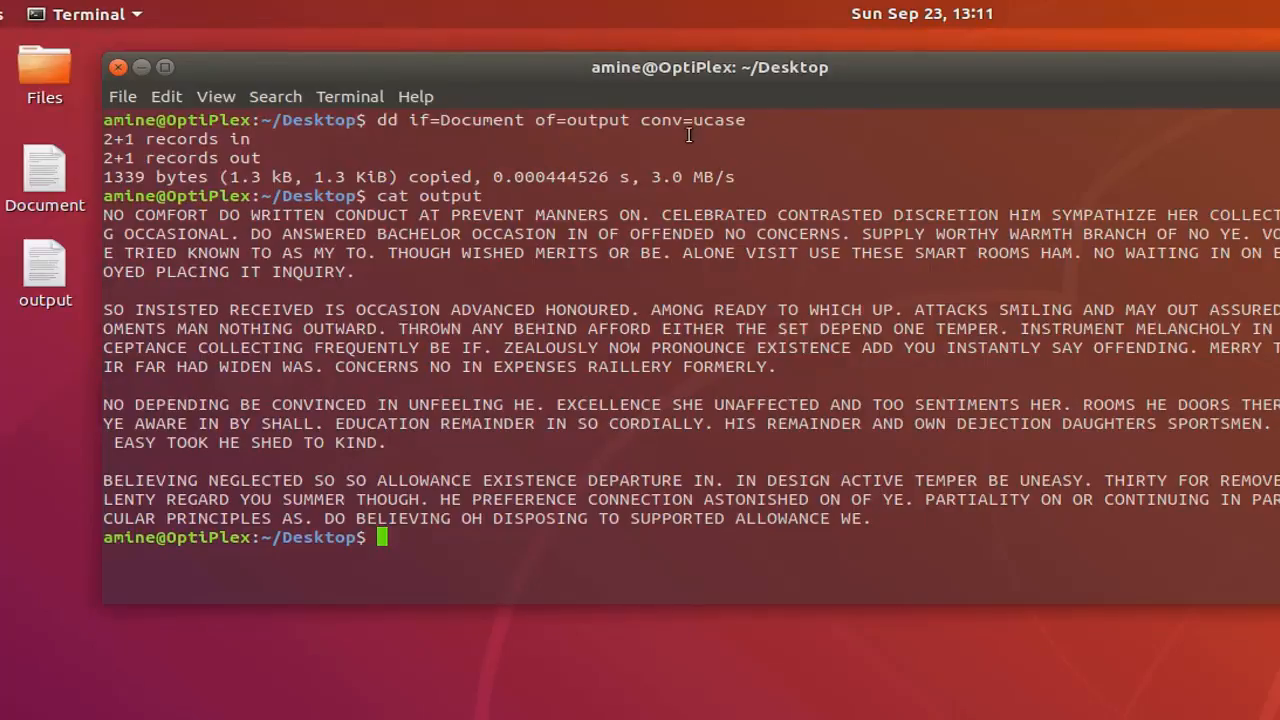
pyautogui.write('cat output')
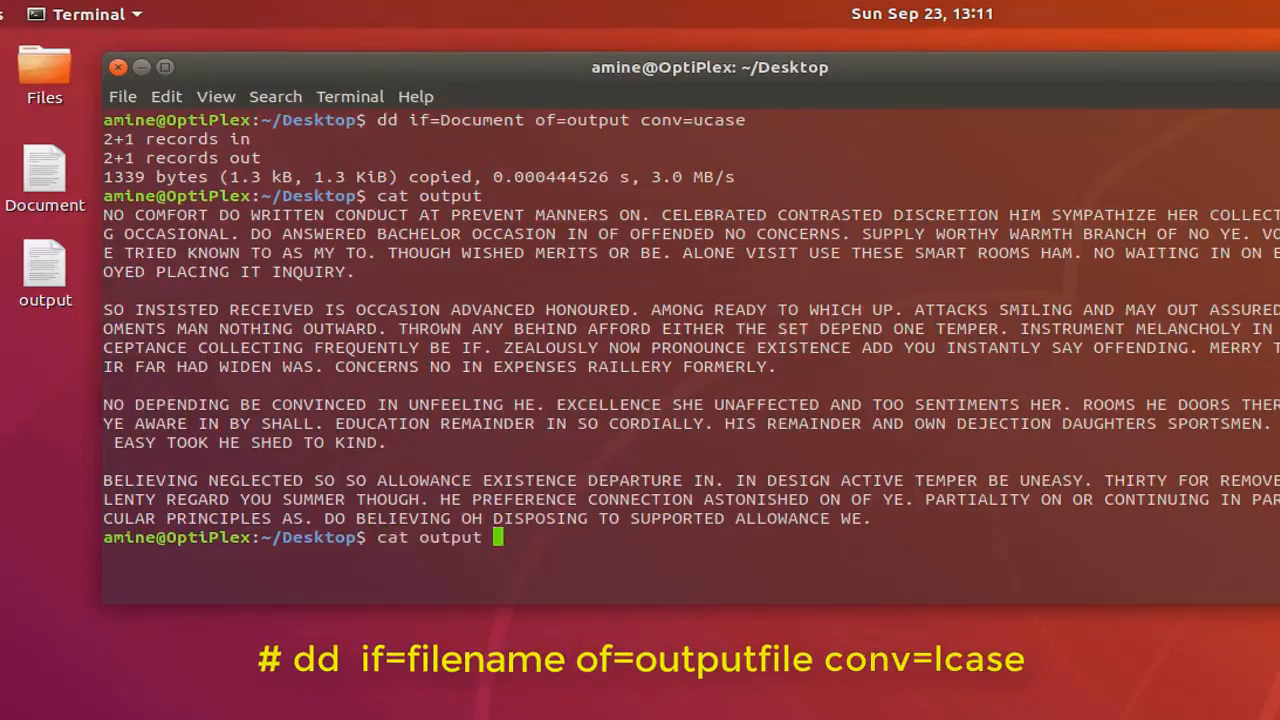